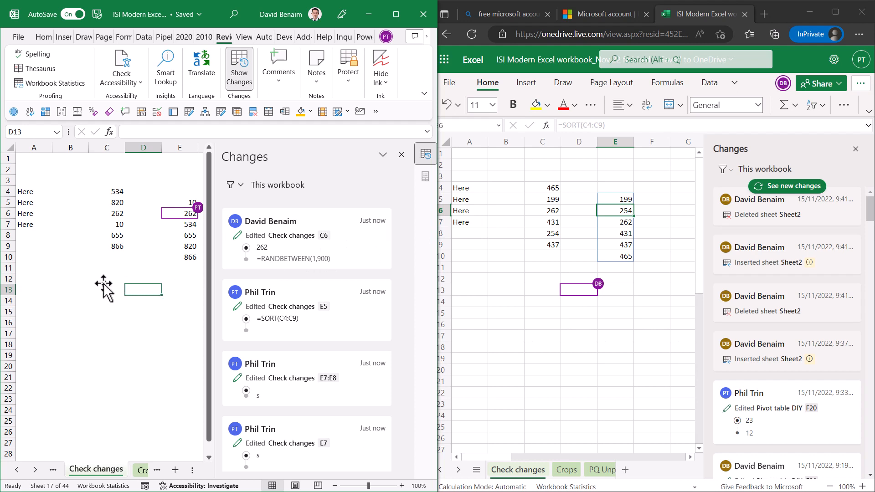
Step: Enter 'Edit' in cell C13 and refresh the browser's change list
click(107, 290)
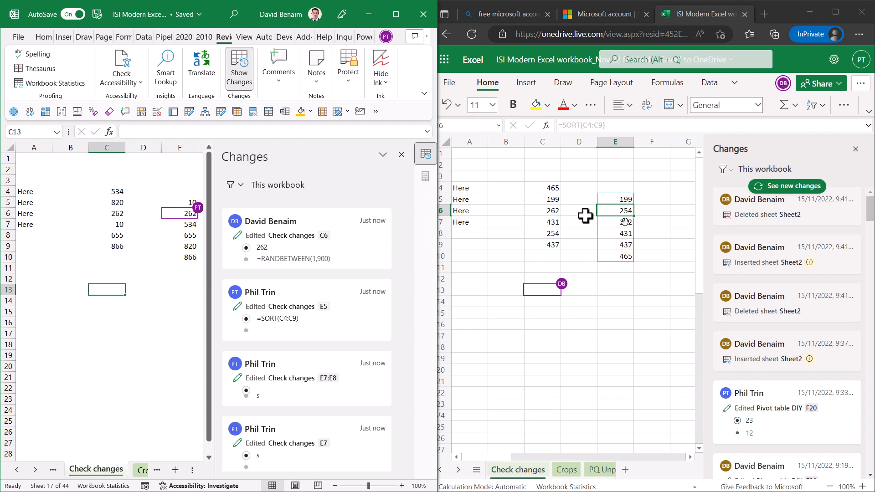
mouse_move(115, 312)
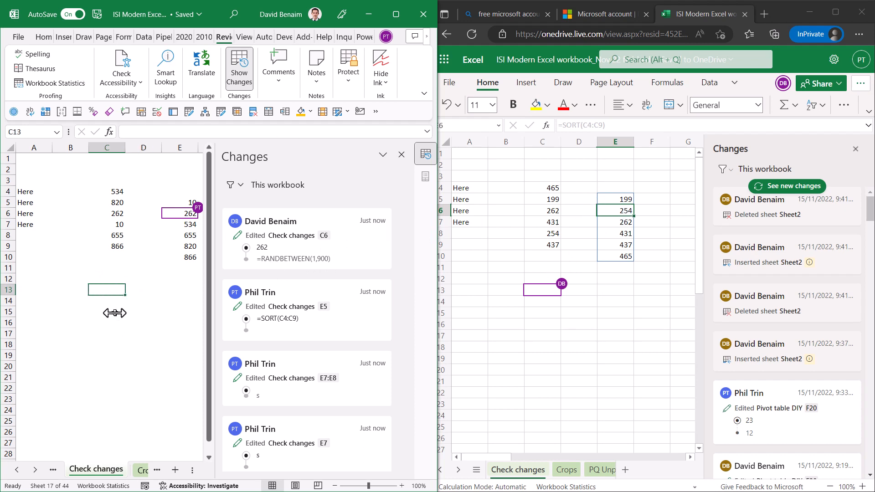
text(Edit)
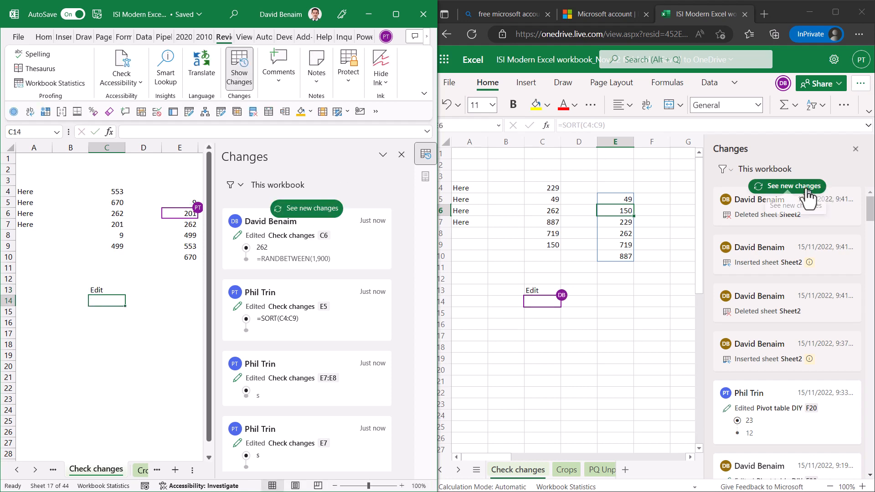
click(787, 186)
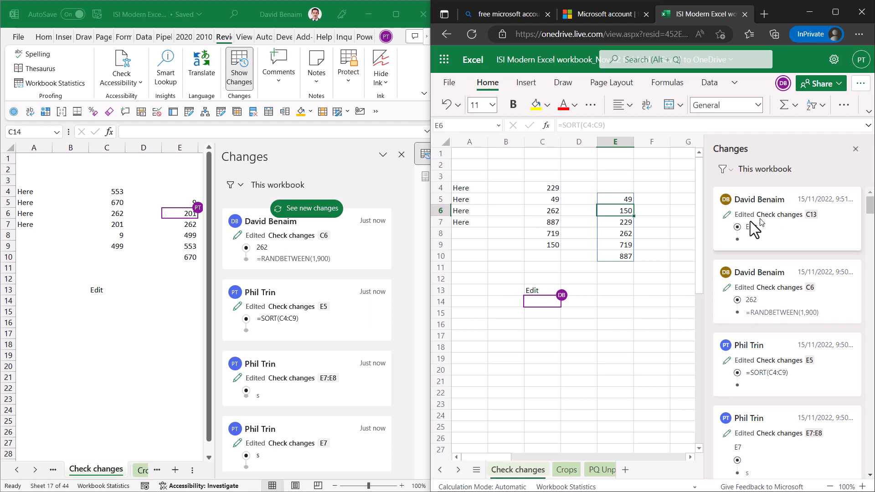
click(541, 244)
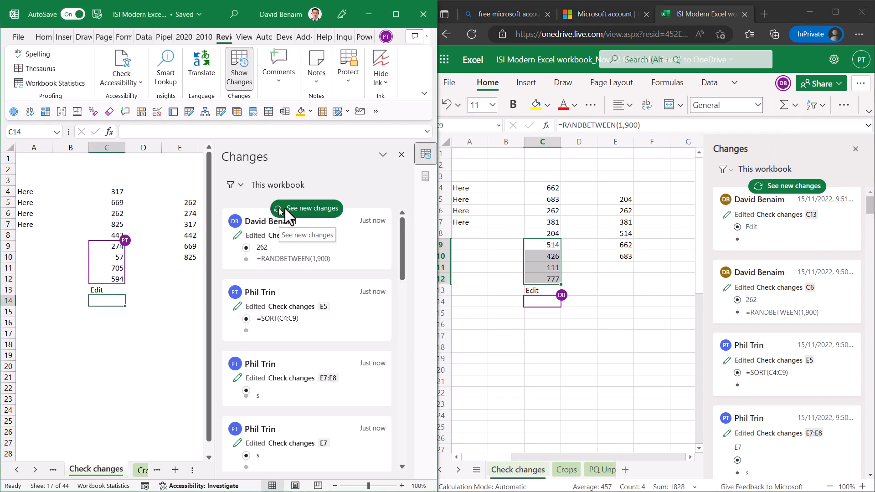
Step: Refresh the desktop change list and review the C10:C12 RANDBETWEEN edit
click(305, 208)
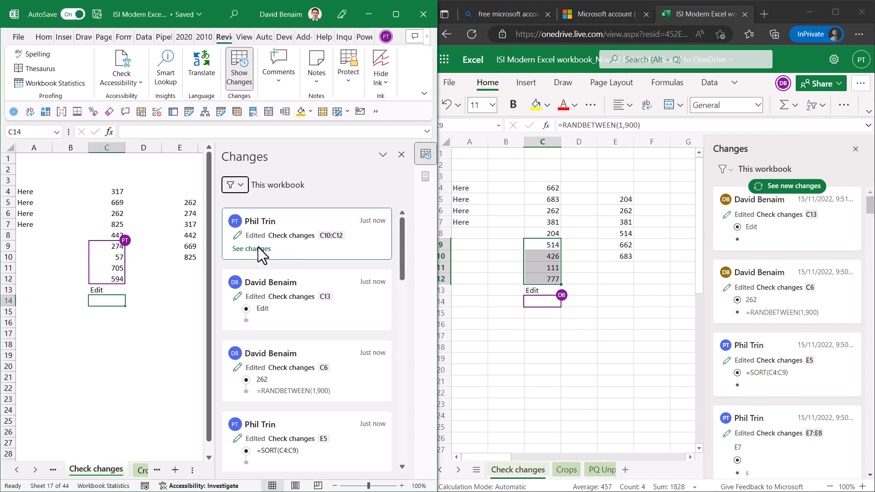
click(251, 249)
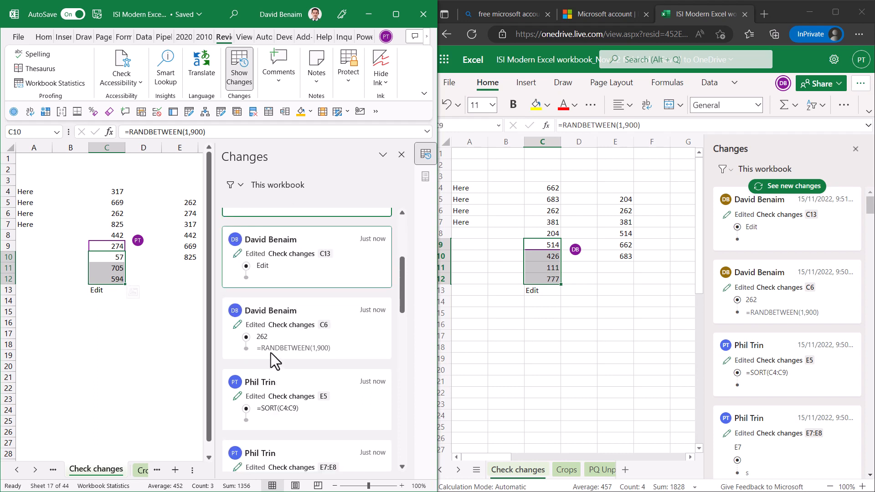
scroll(down, 3)
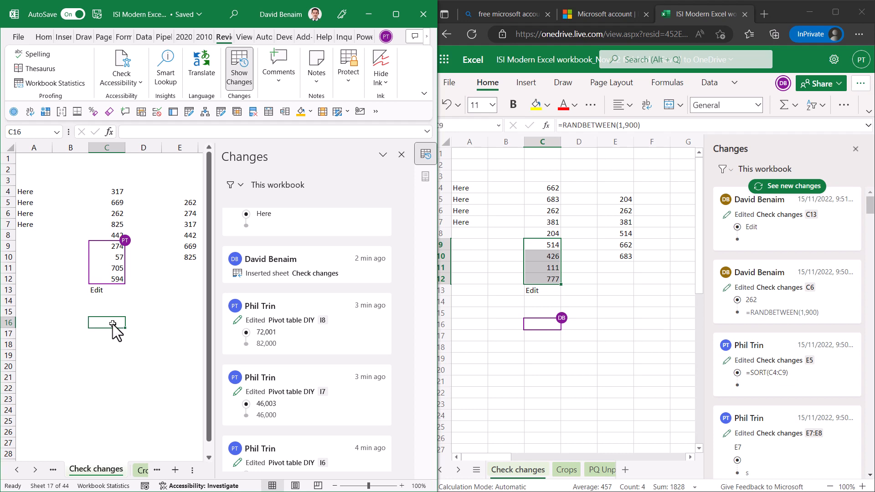
click(787, 186)
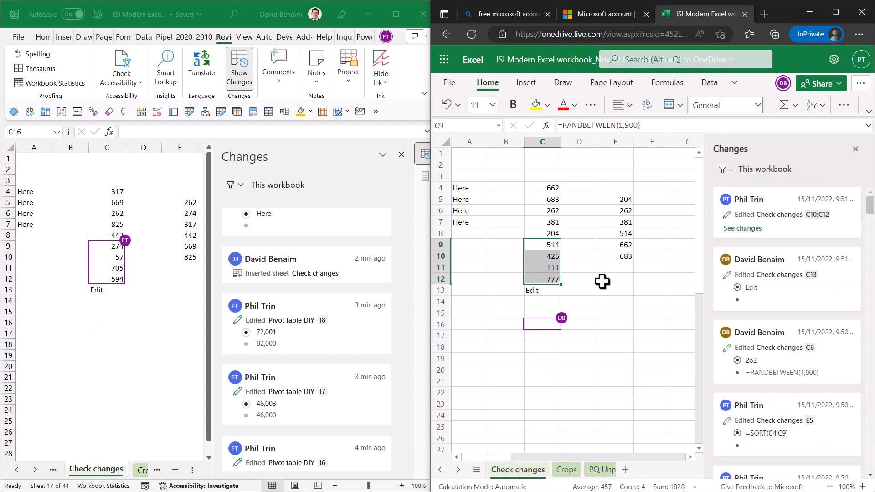
click(615, 279)
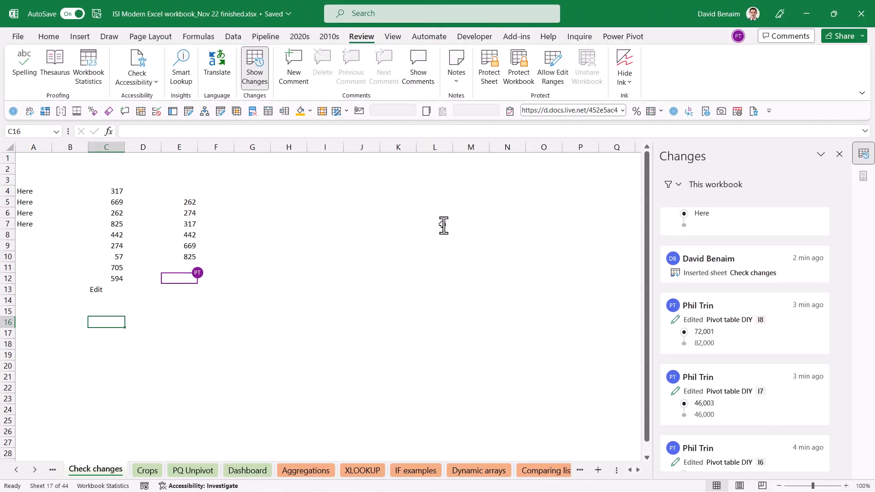
click(325, 234)
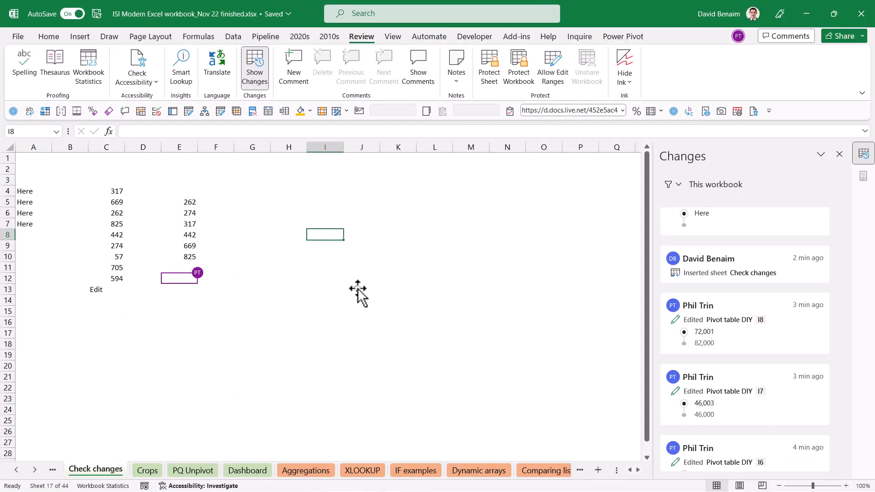
mouse_move(323, 219)
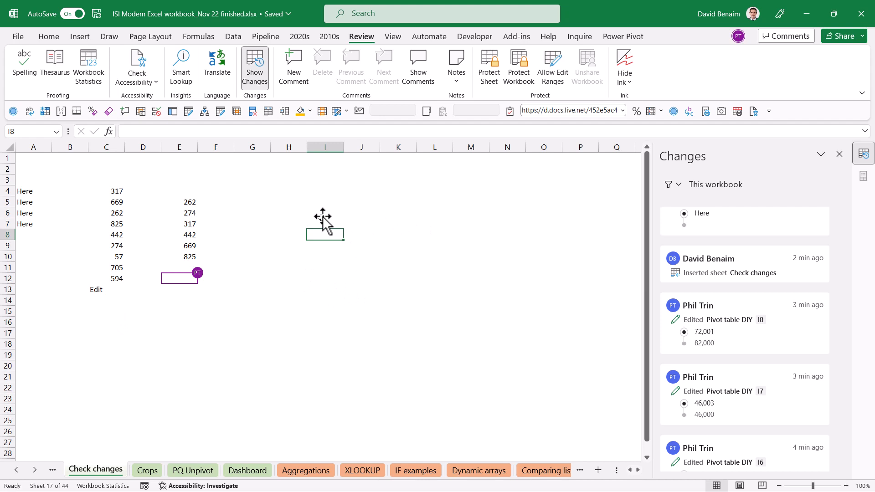
click(325, 202)
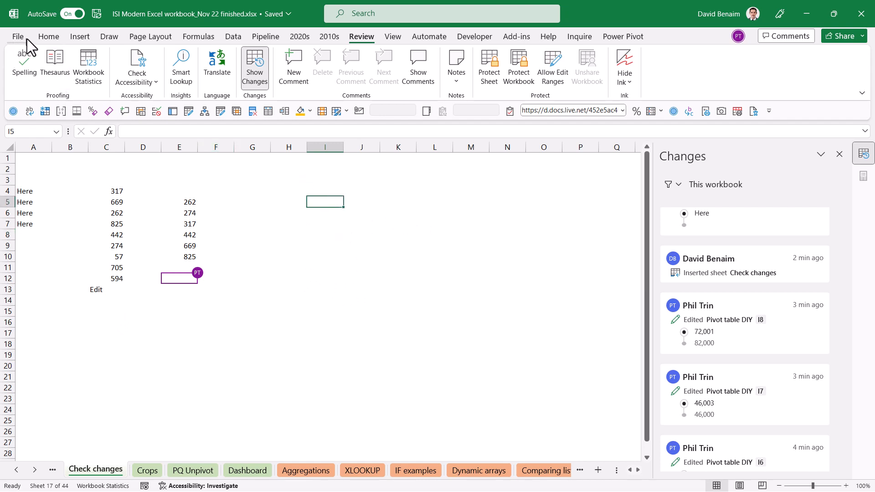
mouse_move(228, 47)
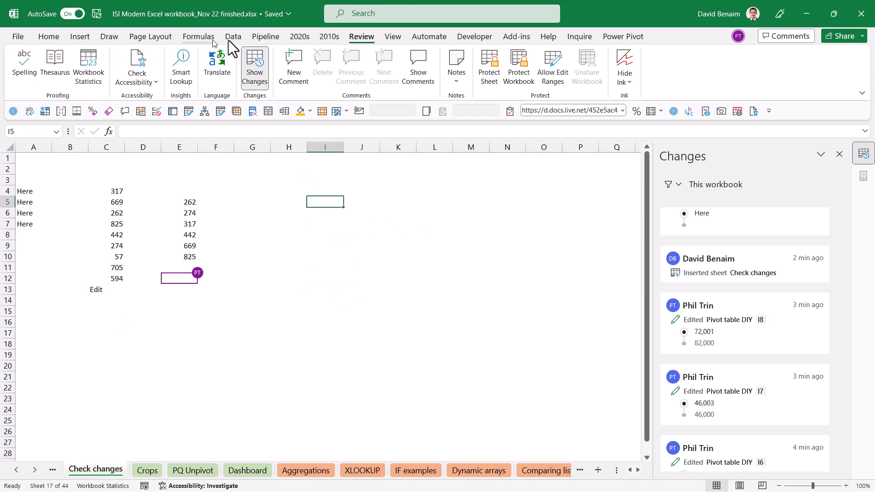
mouse_move(836, 52)
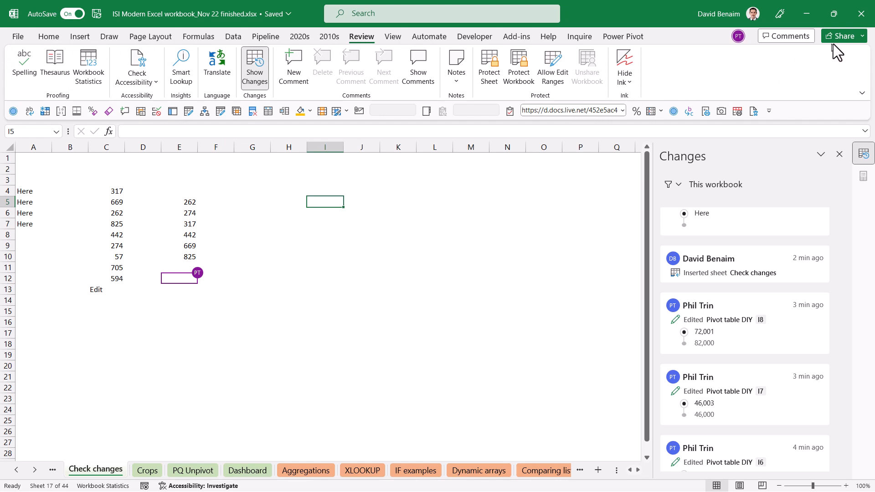
click(843, 35)
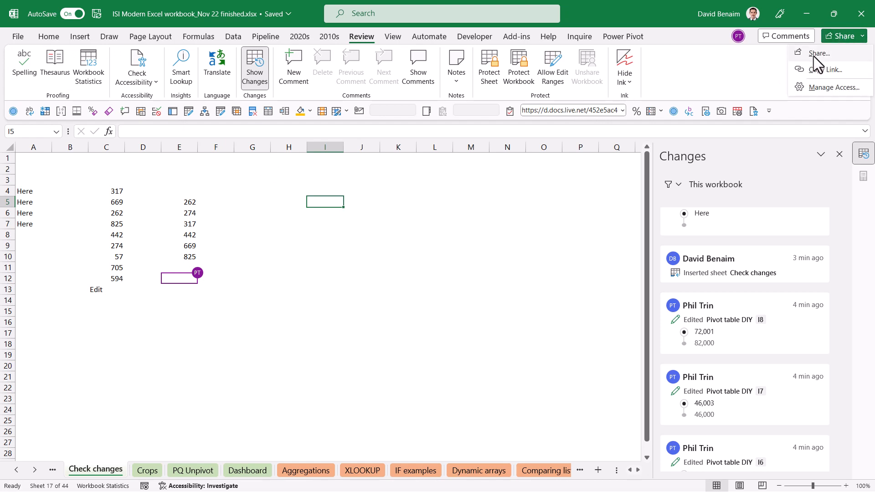
mouse_move(474, 252)
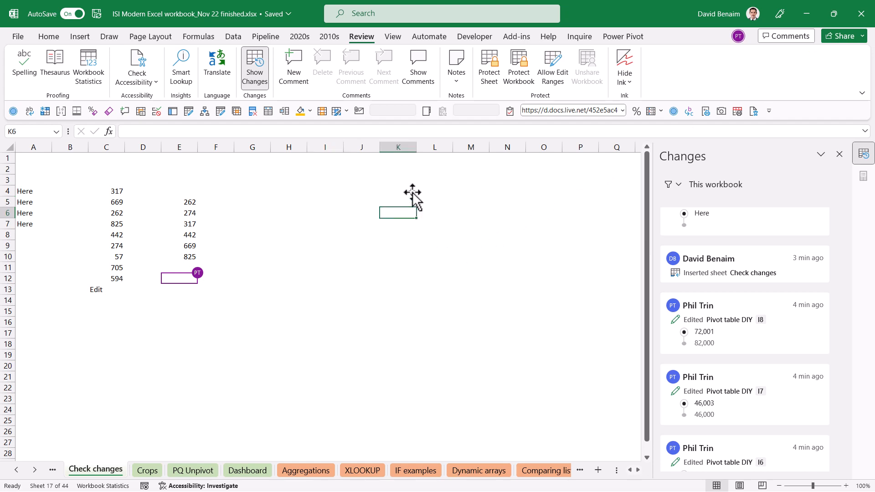
mouse_move(195, 123)
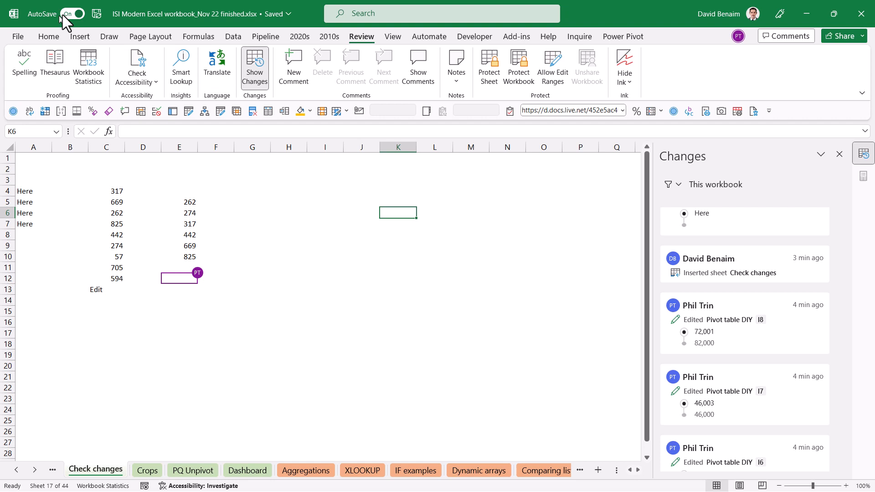
mouse_move(320, 237)
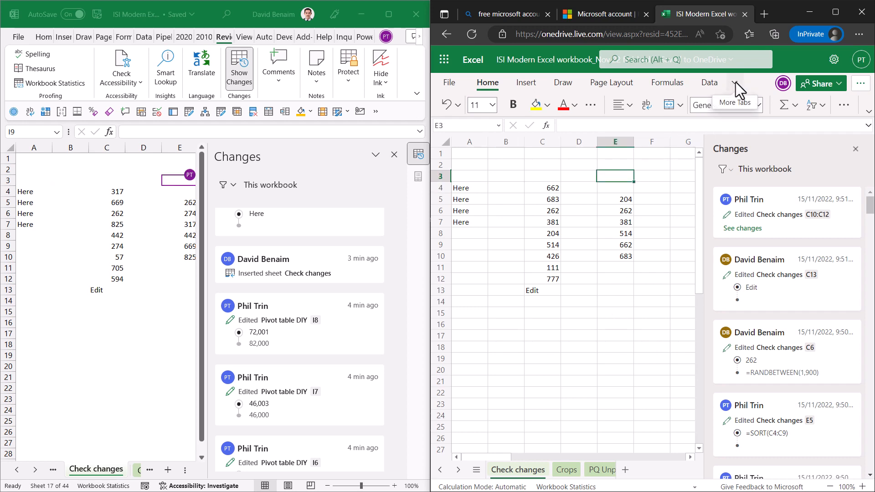
Step: Filter the desktop change list to edits made in columns C to G
click(713, 82)
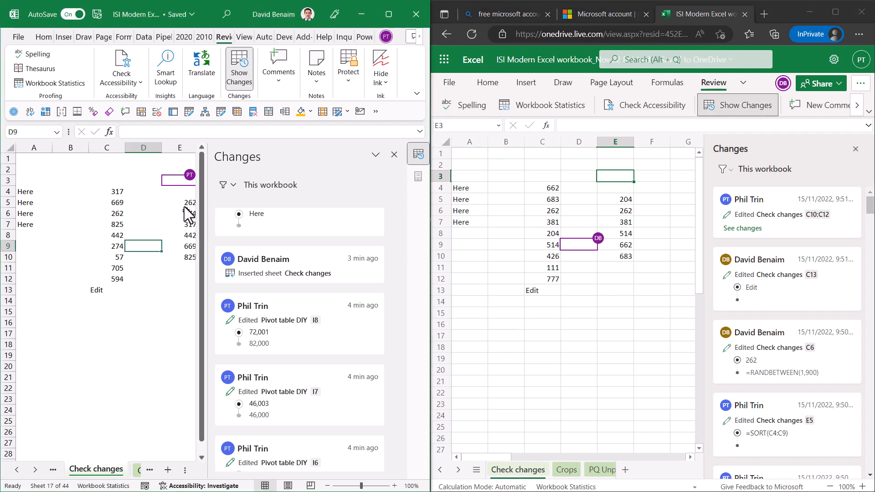
right_click(95, 202)
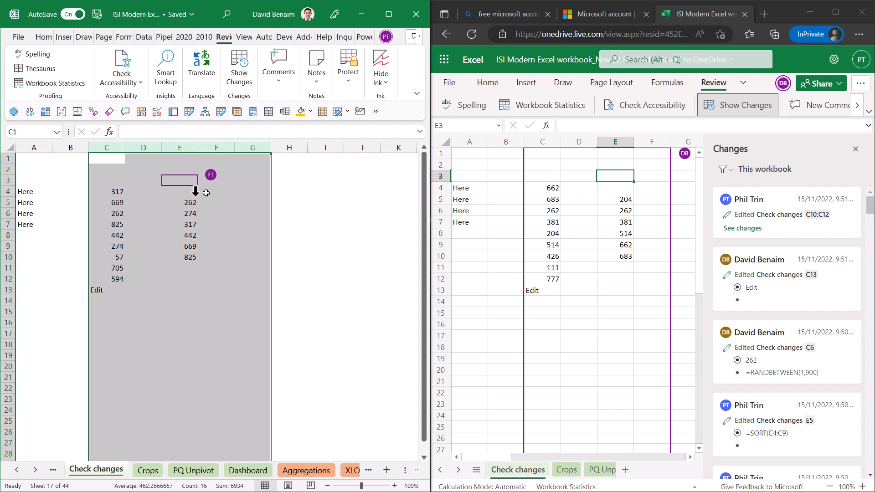
right_click(180, 180)
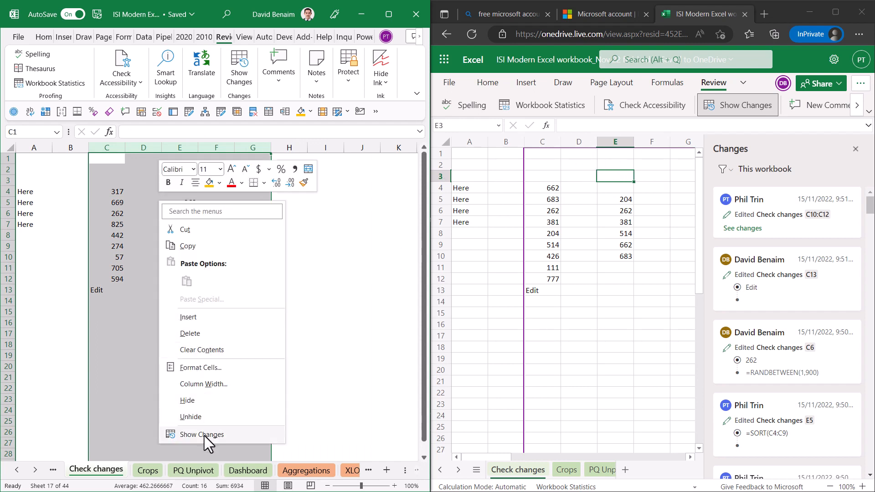
click(201, 434)
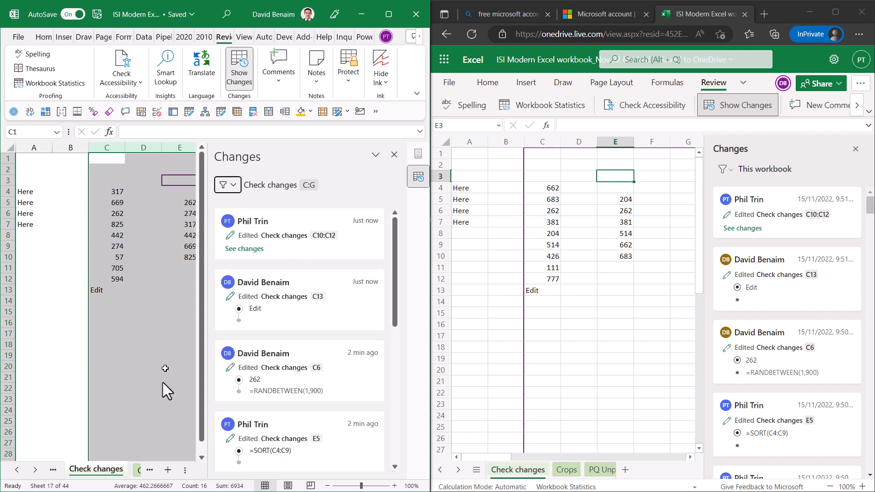
Step: Clear the change filter so edits from the whole workbook show again
right_click(95, 469)
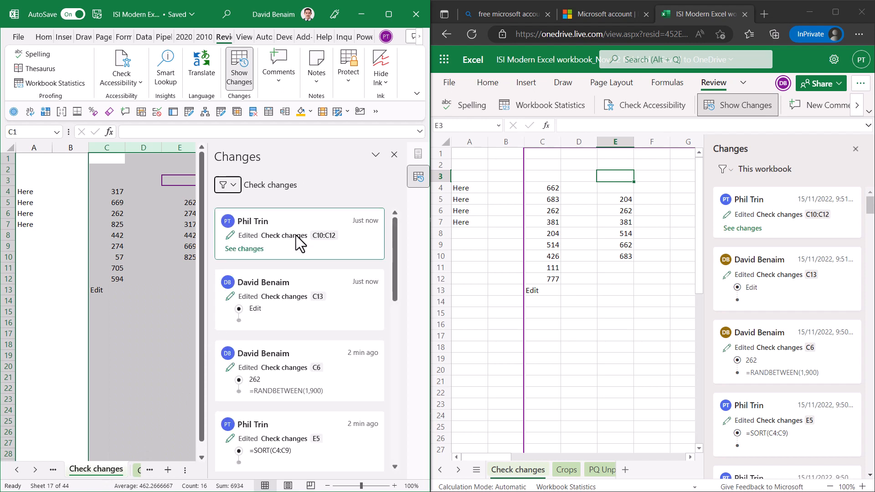
click(224, 185)
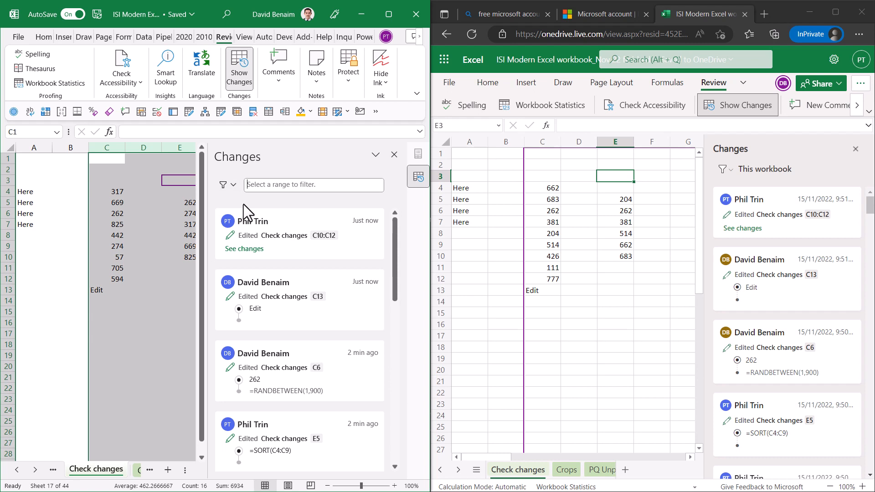
click(223, 184)
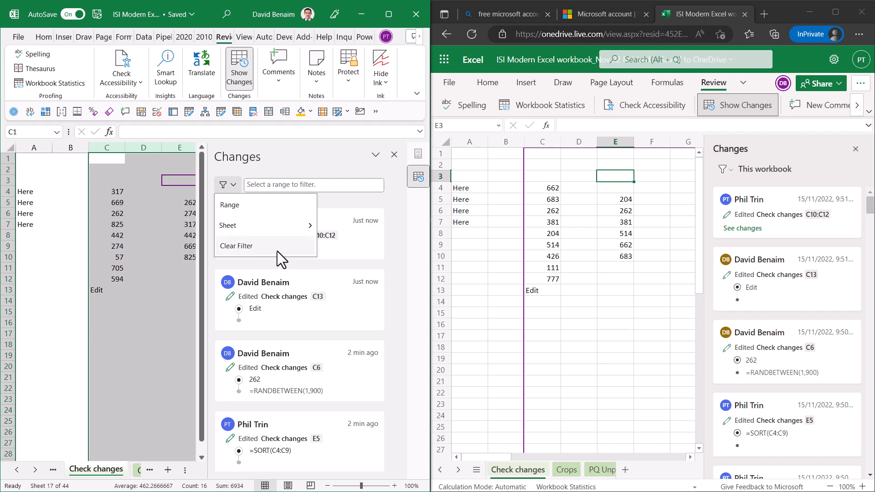
click(236, 246)
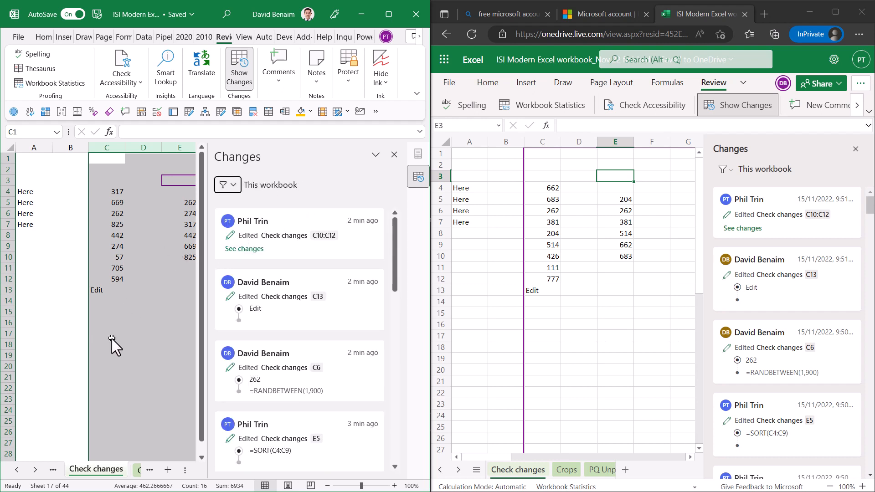
Step: Type 'Types' in C17, fill it down to C25, and refresh the online change list
text(T)
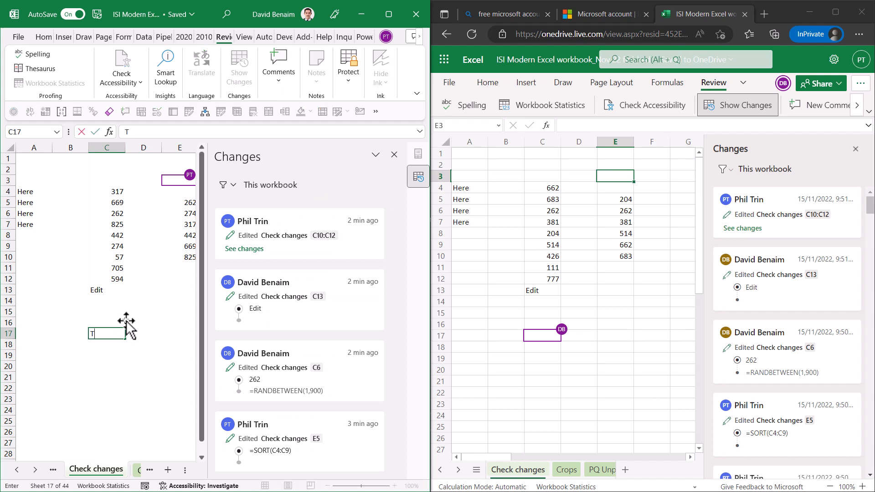
text(Types)
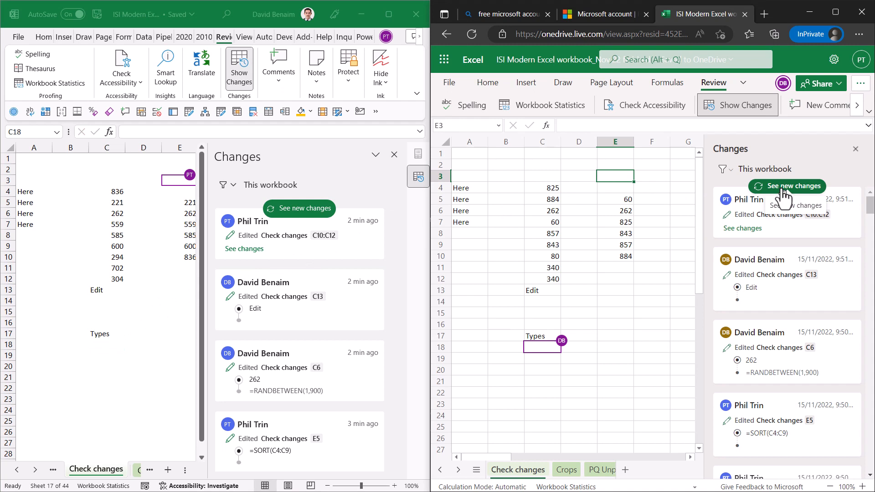
click(787, 186)
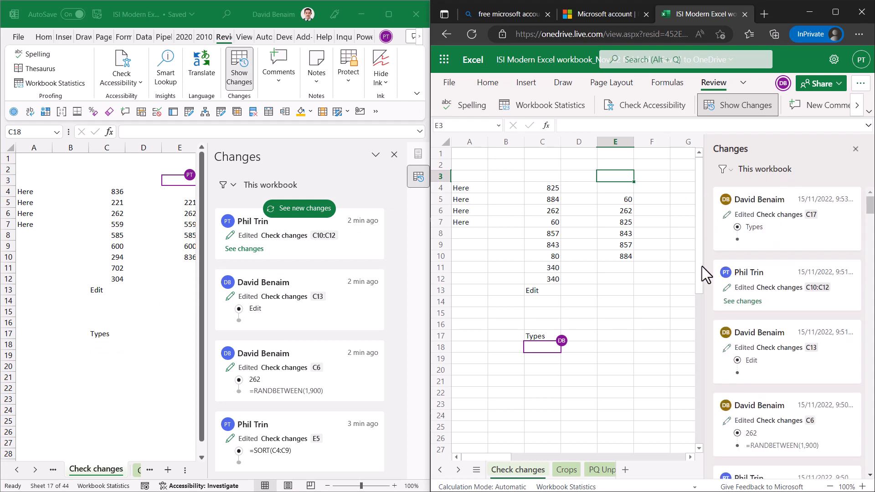
mouse_move(795, 218)
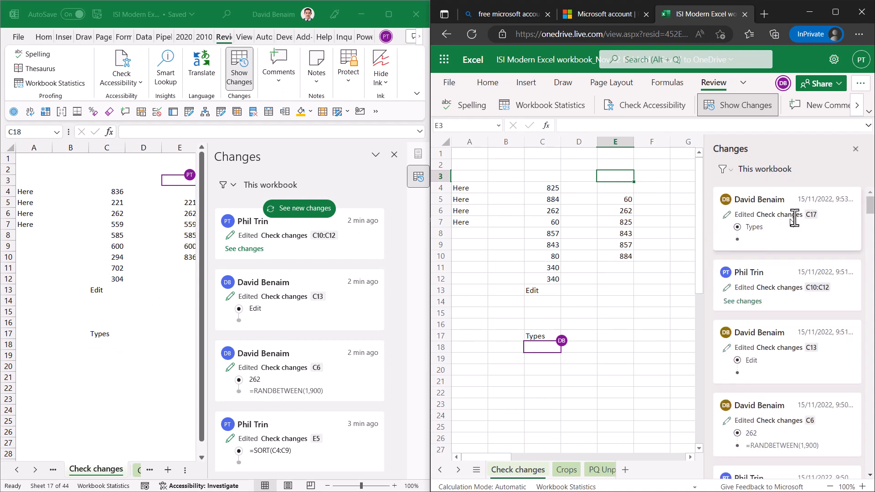
click(106, 344)
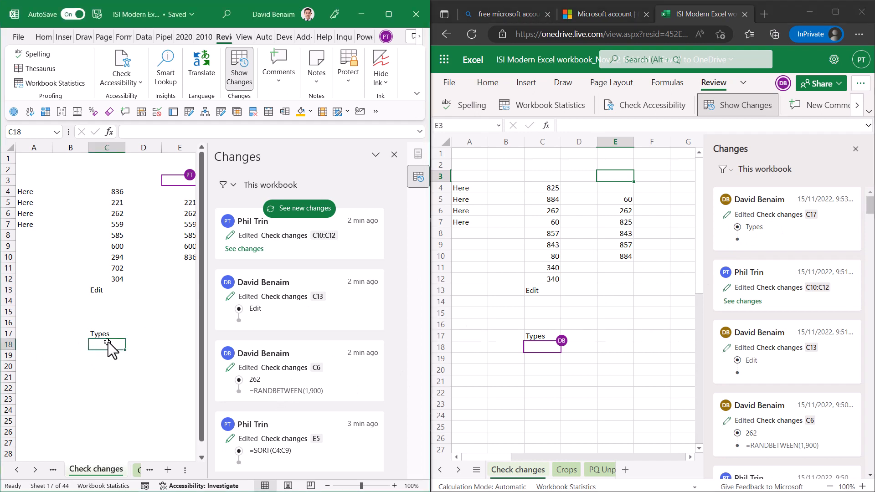
click(106, 333)
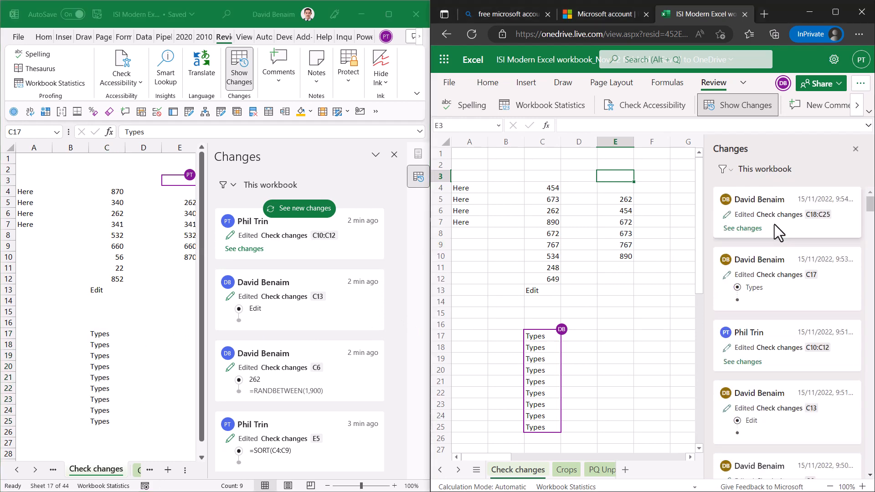
Step: Expand and scroll through the cell-by-cell details of the C18:C25 edit
click(742, 228)
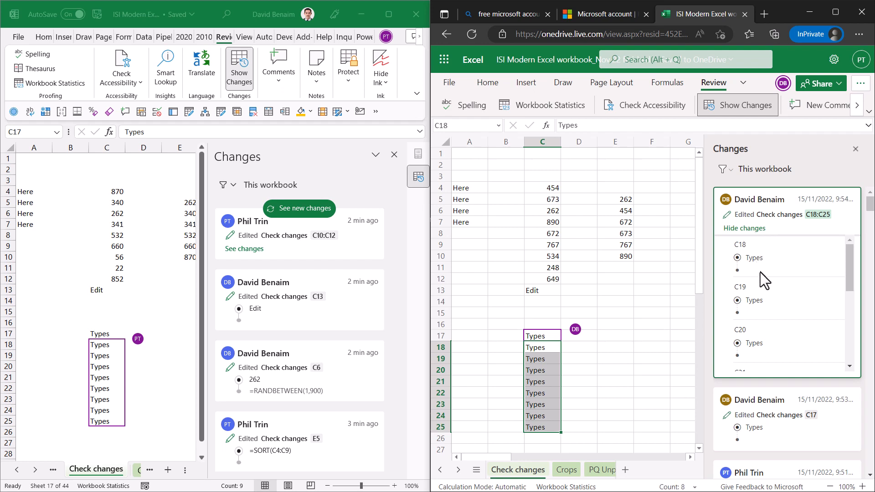
scroll(down, 3)
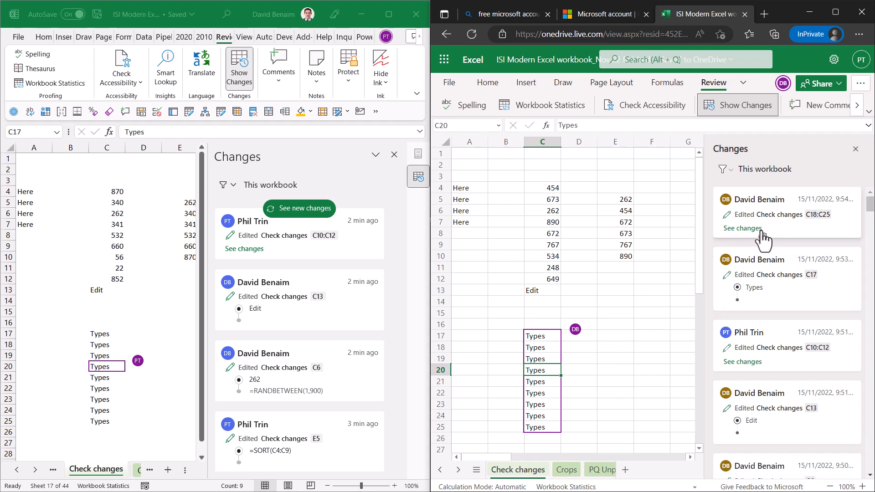
click(741, 228)
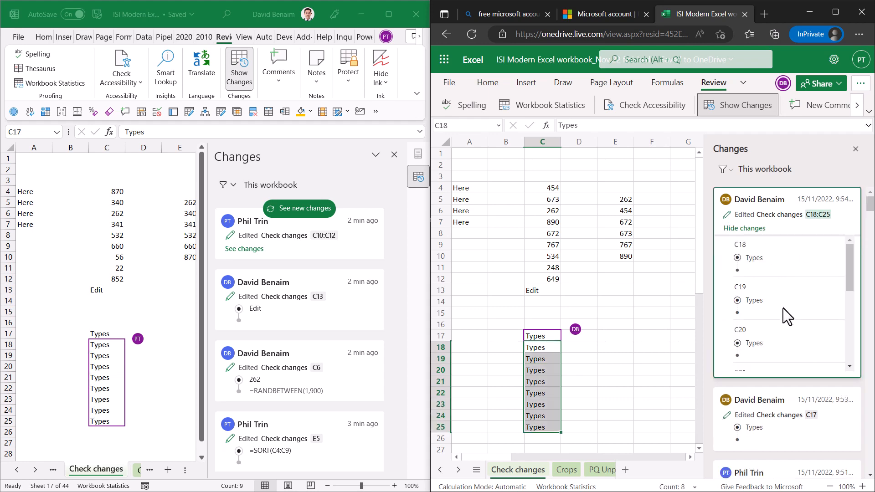
scroll(down, 3)
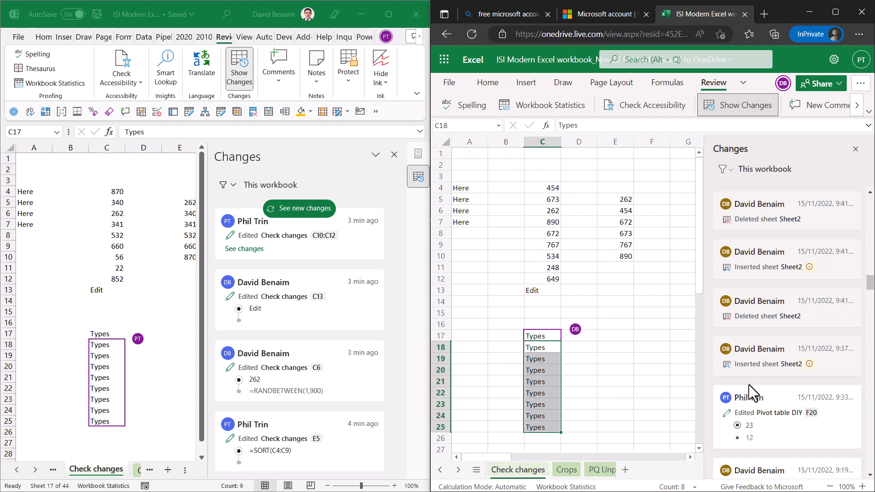
scroll(down, 3)
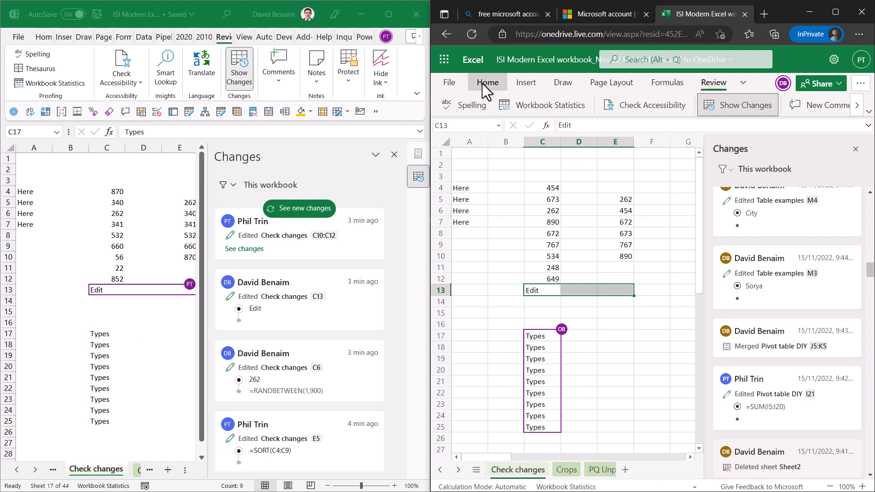
Step: Merge cells C13:E13 from the Home commands
click(487, 83)
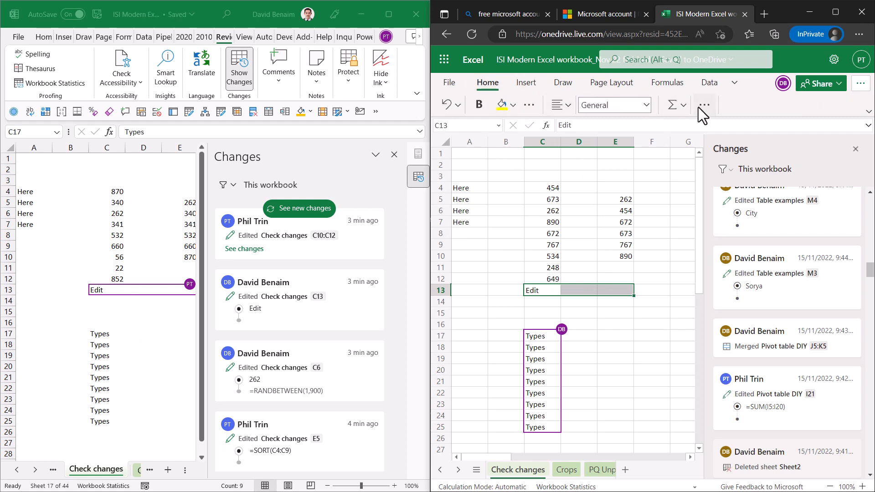
click(703, 104)
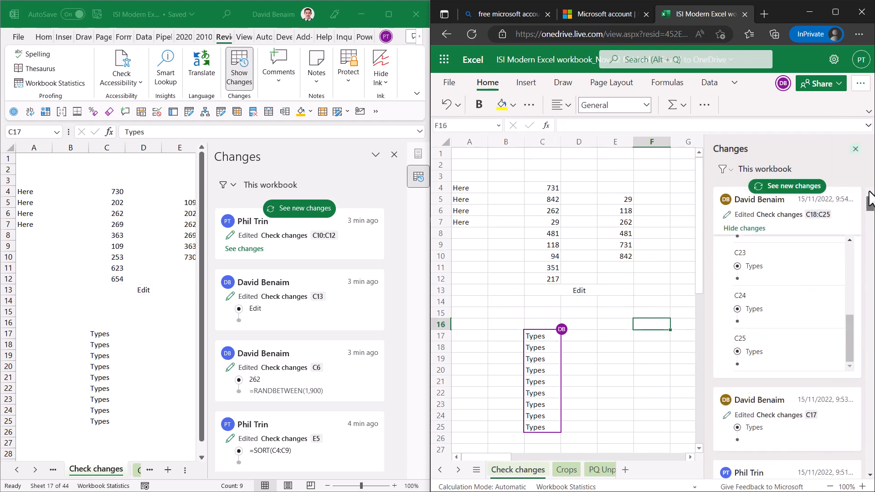
scroll(down, 3)
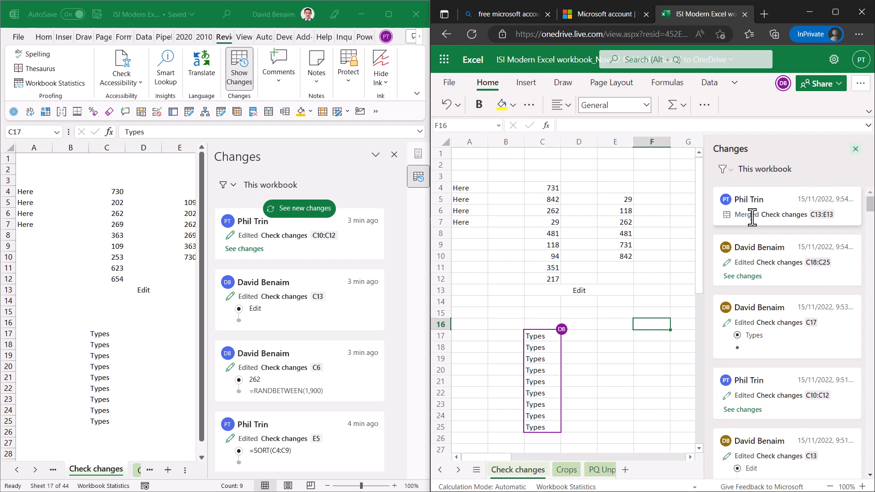
mouse_move(746, 345)
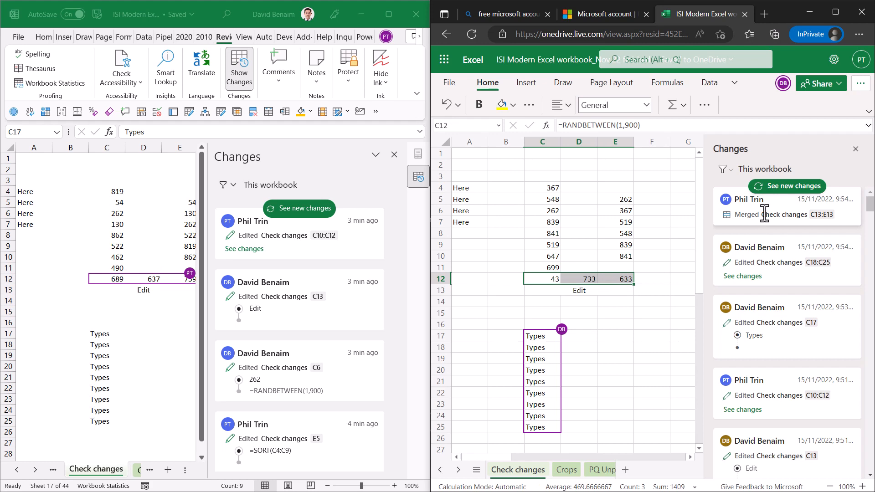
Step: Refresh the online change list and expand the D12:E12 RANDBETWEEN edit details
click(787, 186)
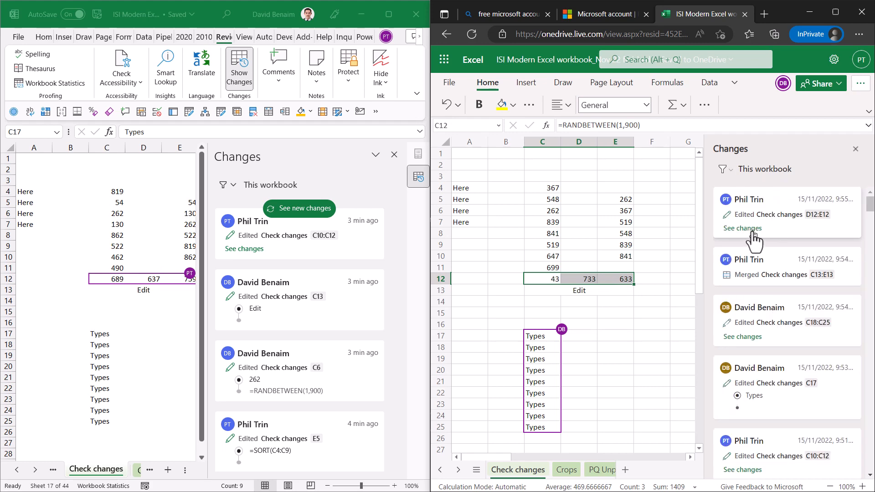
click(741, 228)
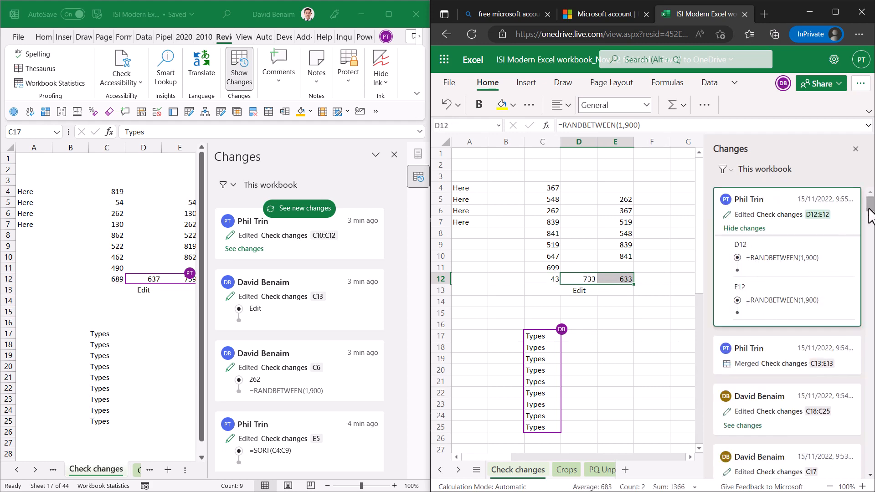
scroll(down, 3)
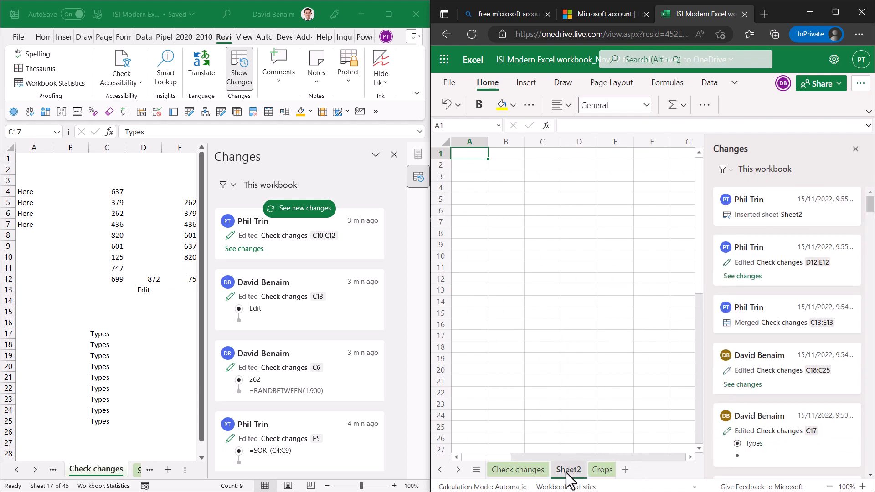
Step: Delete the Sheet2 tab and confirm its permanent removal
right_click(568, 470)
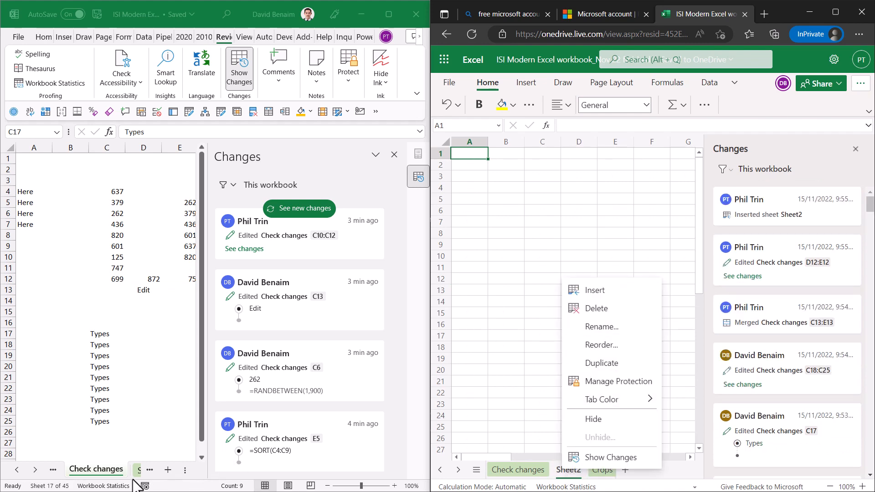
click(597, 308)
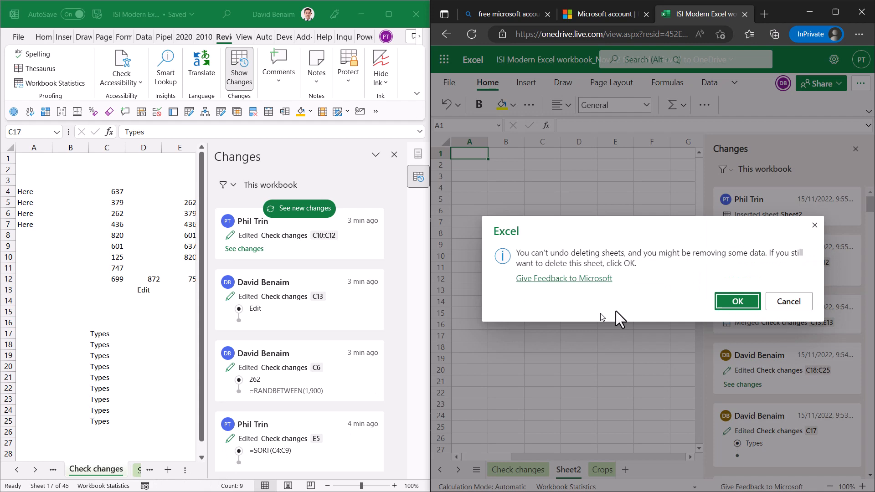
click(736, 301)
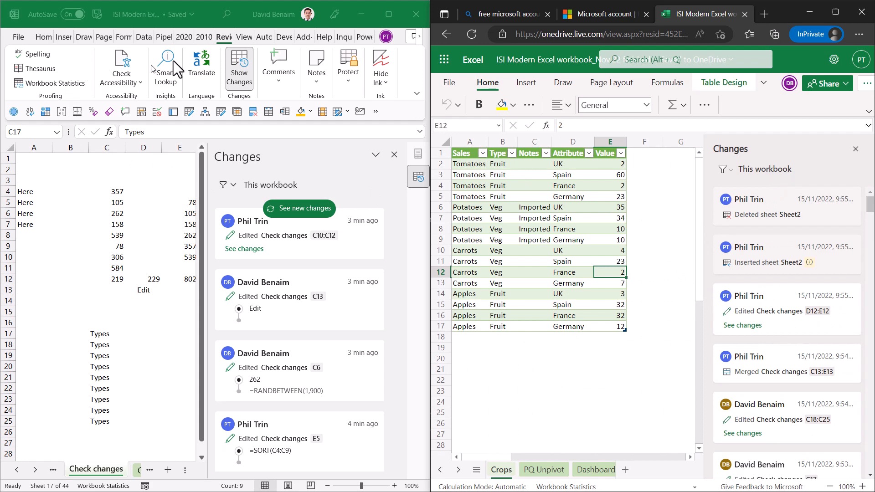
mouse_move(358, 127)
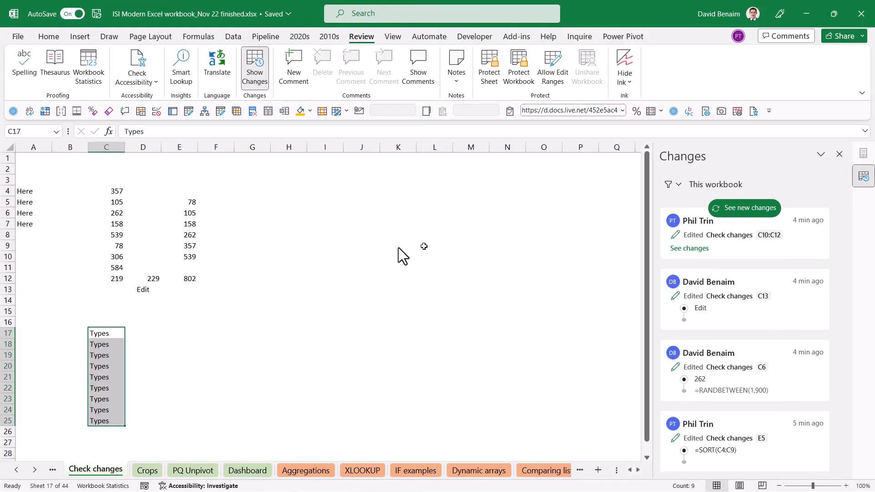
Step: Refresh the desktop change list and give E5:E10 a red-to-green colour scale
click(49, 37)
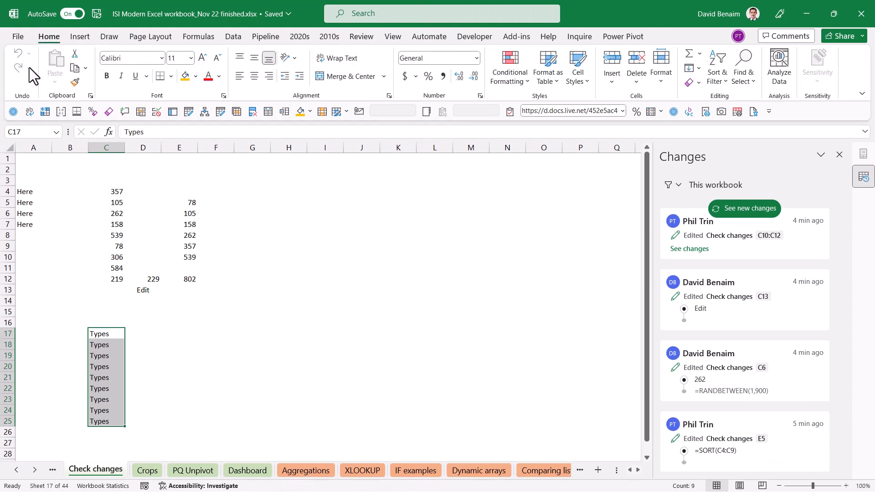
mouse_move(203, 235)
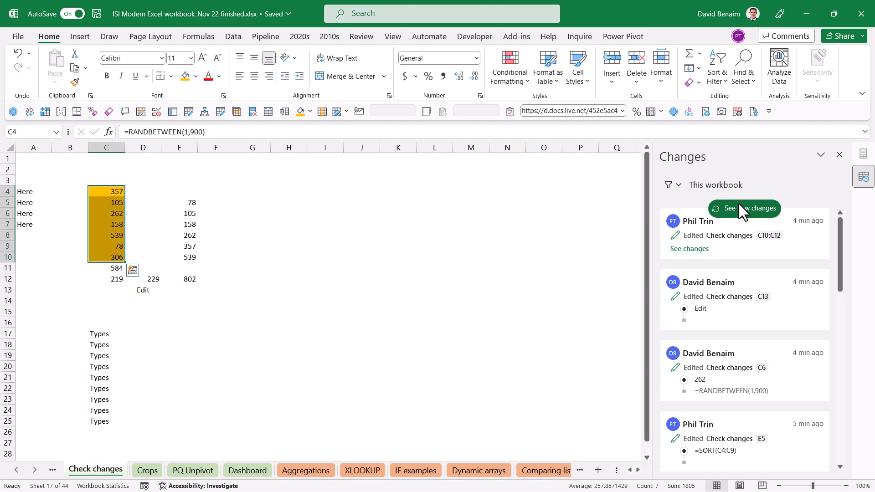
click(744, 208)
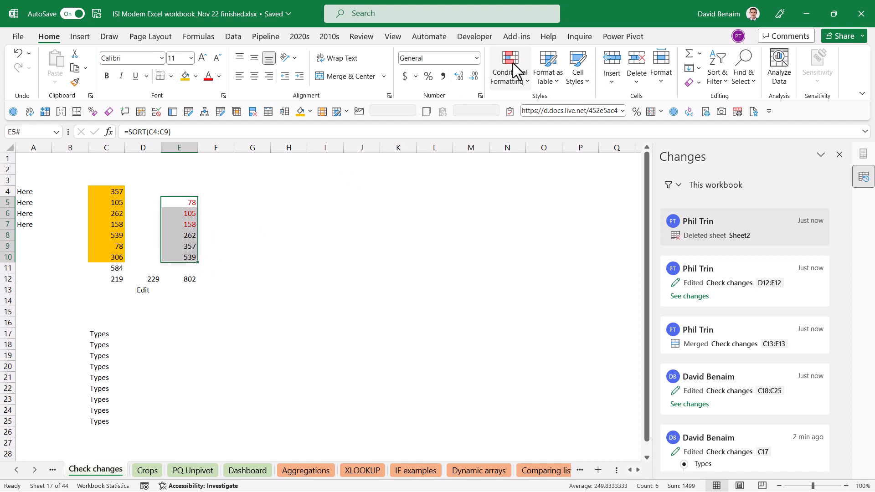
click(509, 67)
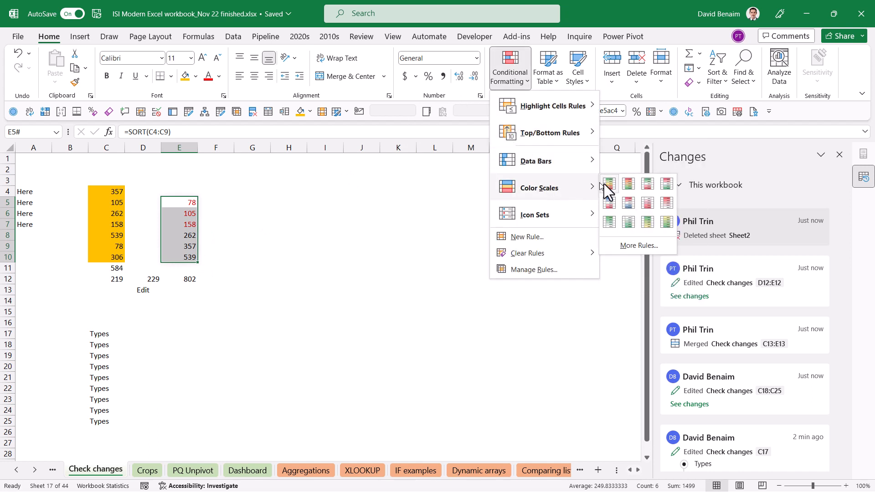
click(609, 183)
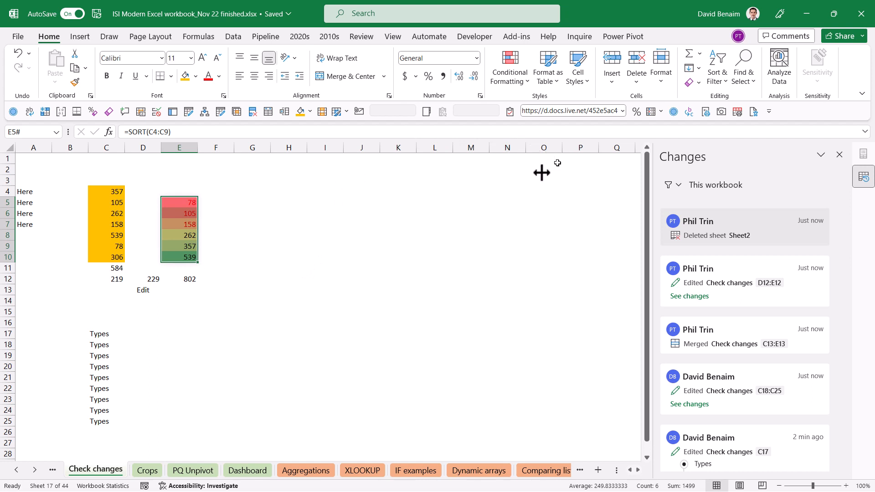
mouse_move(80, 36)
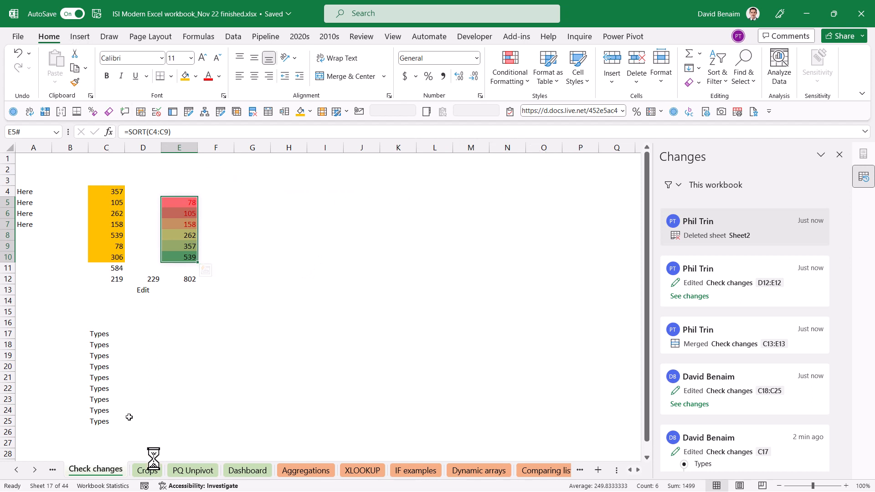
Step: Insert a PivotTable from the Crops table onto new Sheet7 and refresh the change list
click(146, 470)
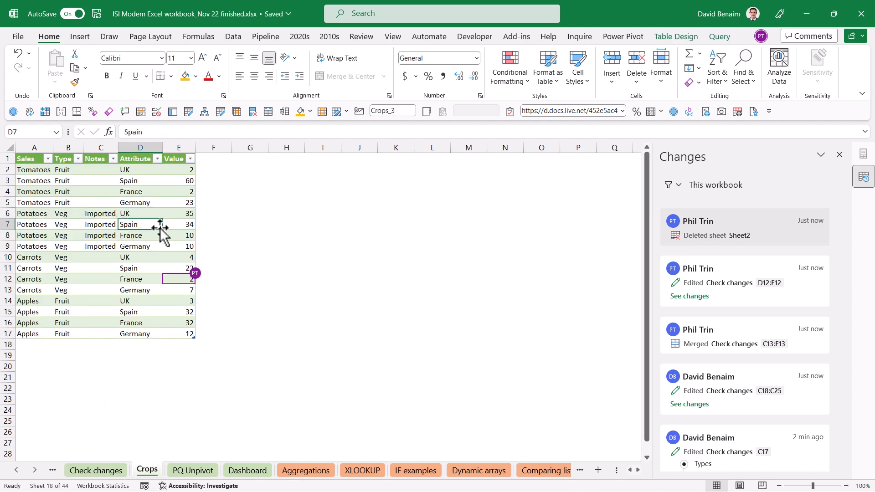
click(79, 37)
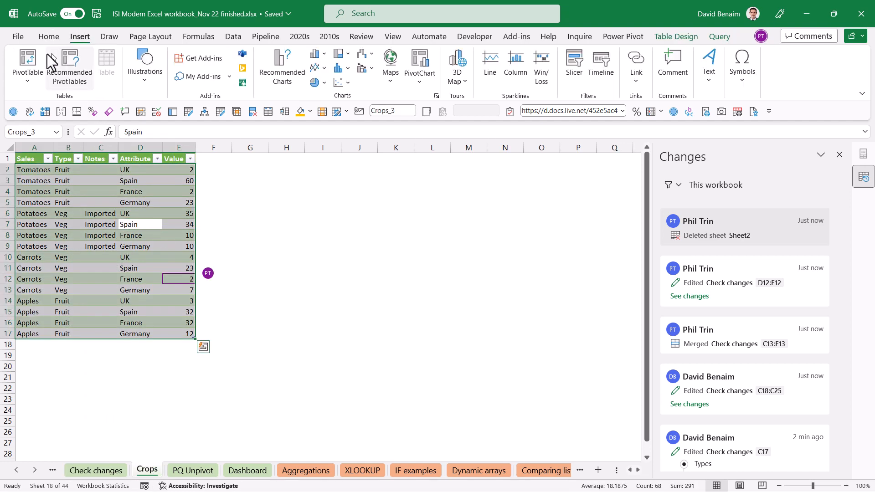
click(27, 64)
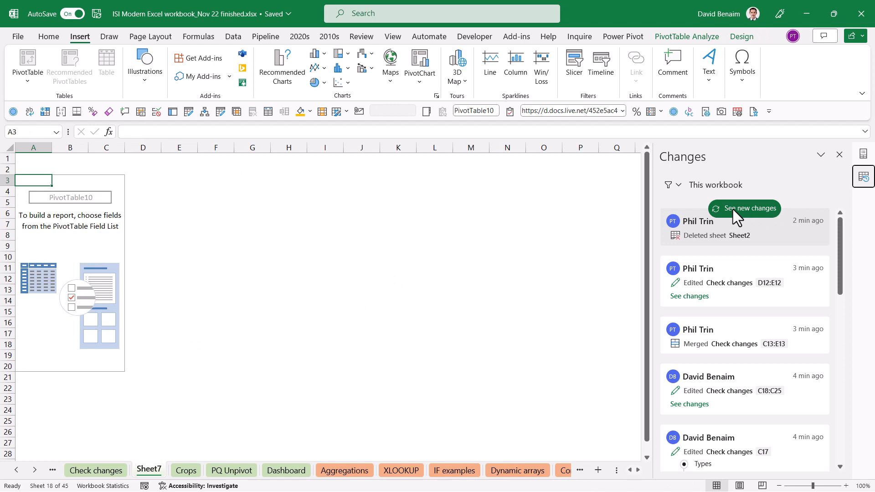
click(744, 209)
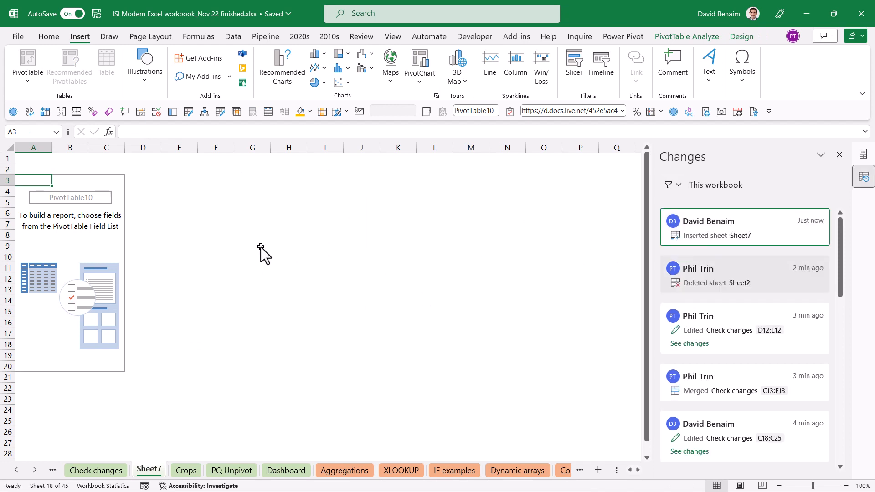
mouse_move(179, 227)
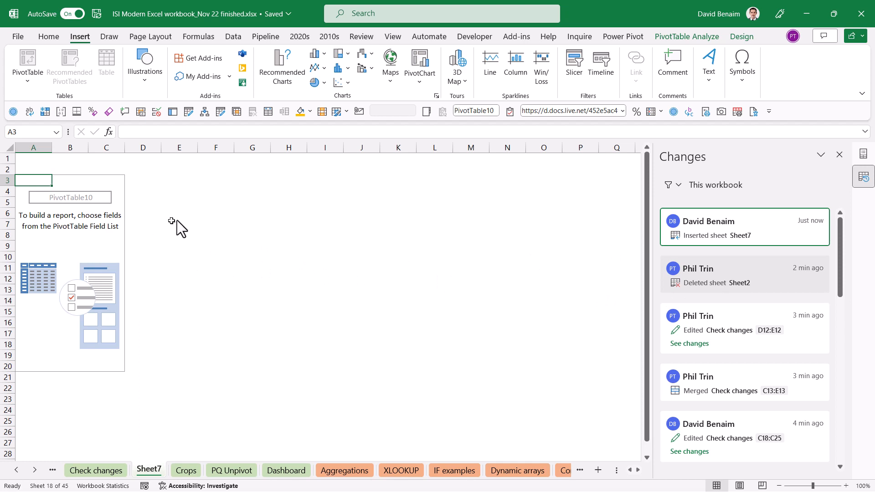
click(145, 66)
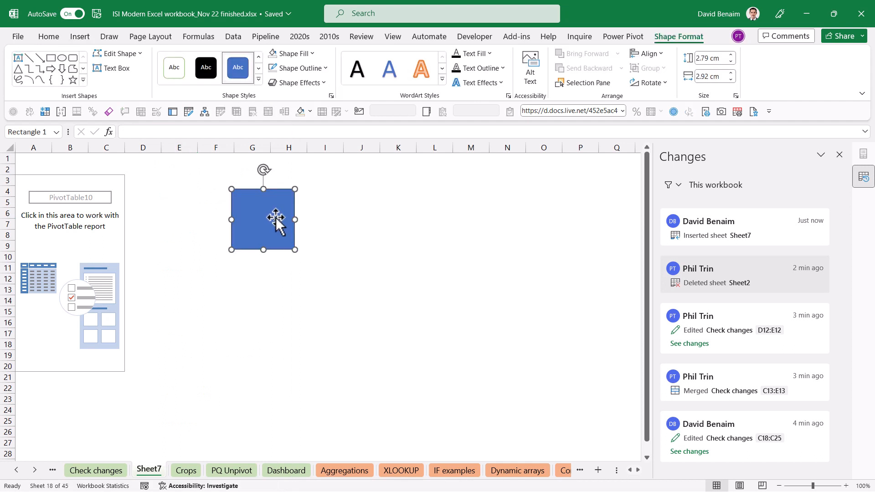
click(179, 213)
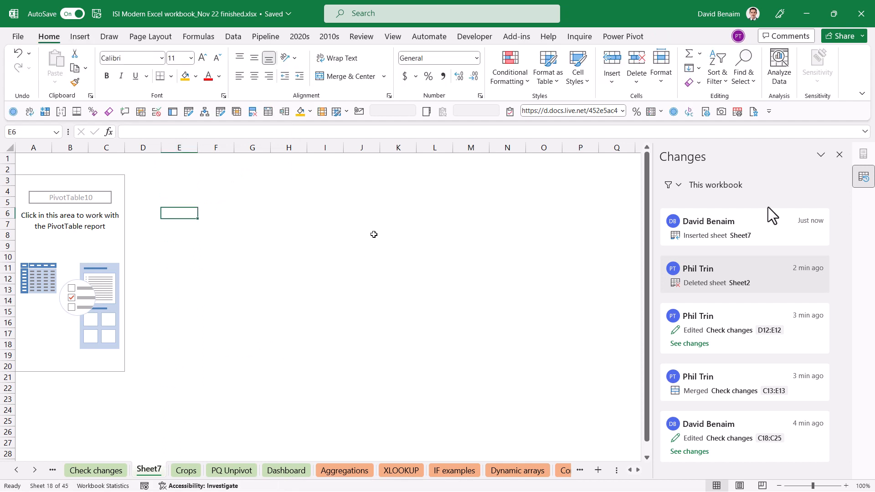
Step: Switch to the Dashboard sheet
scroll(down, 3)
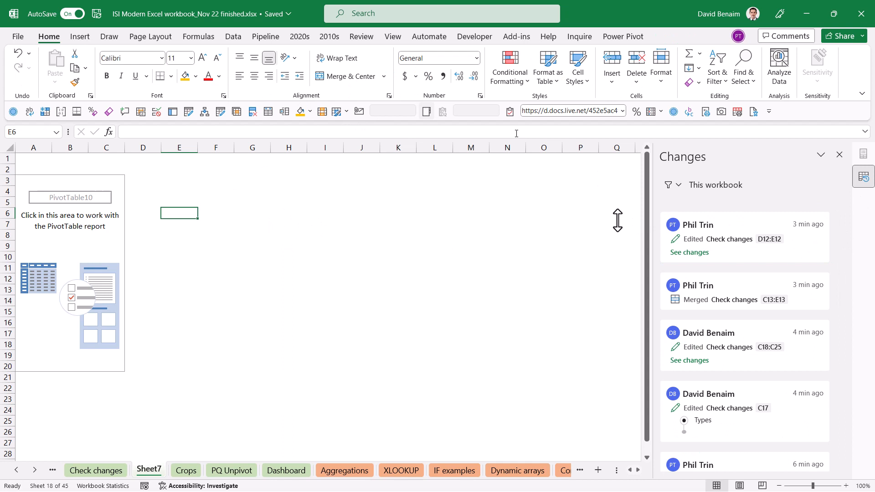
mouse_move(157, 41)
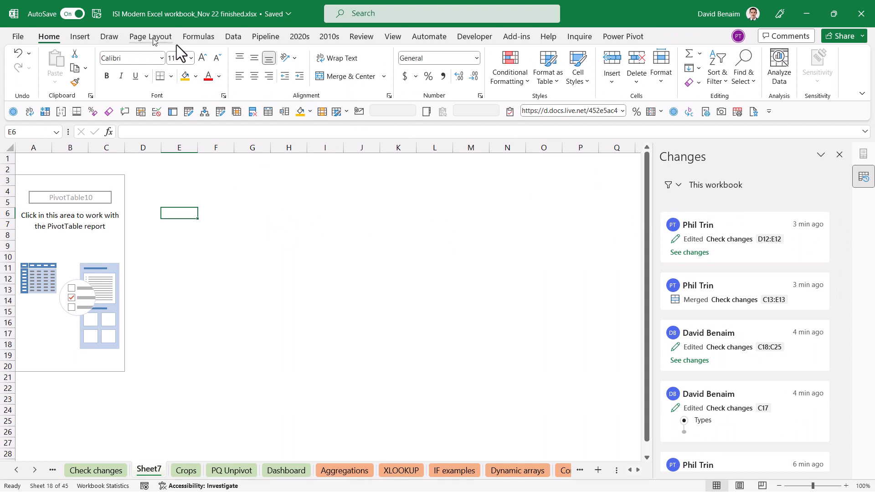
scroll(down, 3)
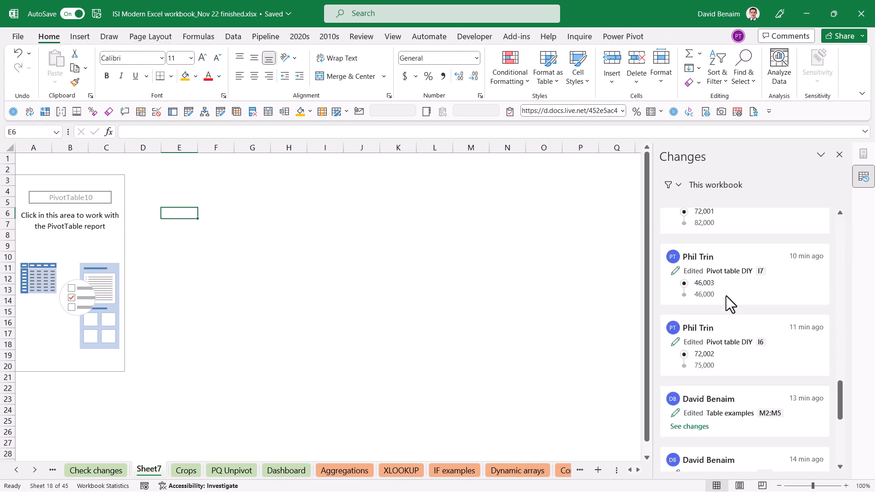
scroll(down, 3)
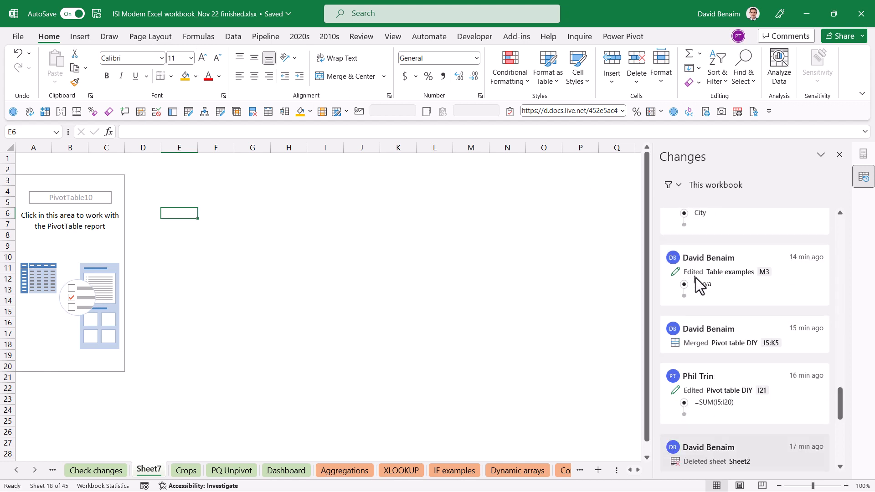
scroll(down, 3)
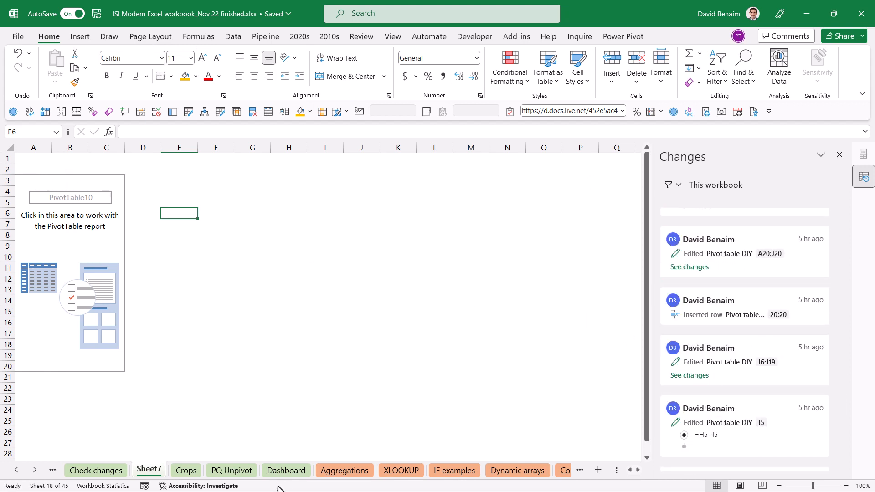
click(287, 470)
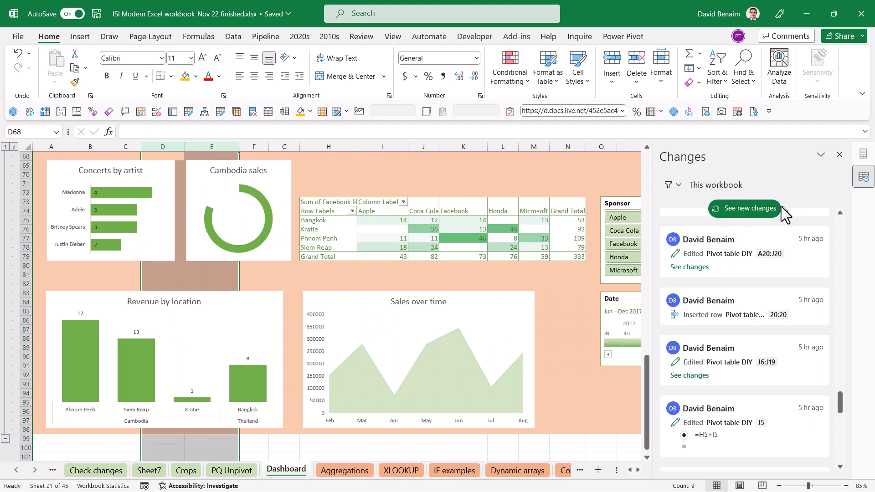
Step: Log the D:E column deletion and load older edits from five hours ago
click(749, 208)
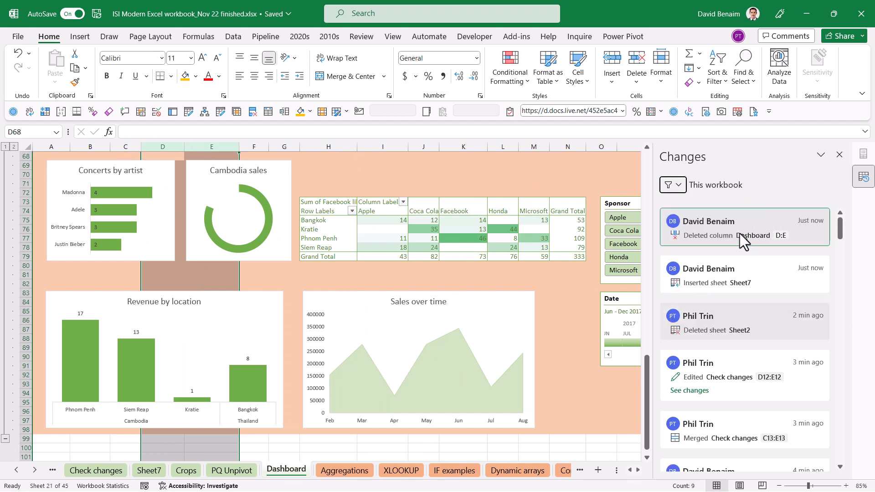
mouse_move(773, 318)
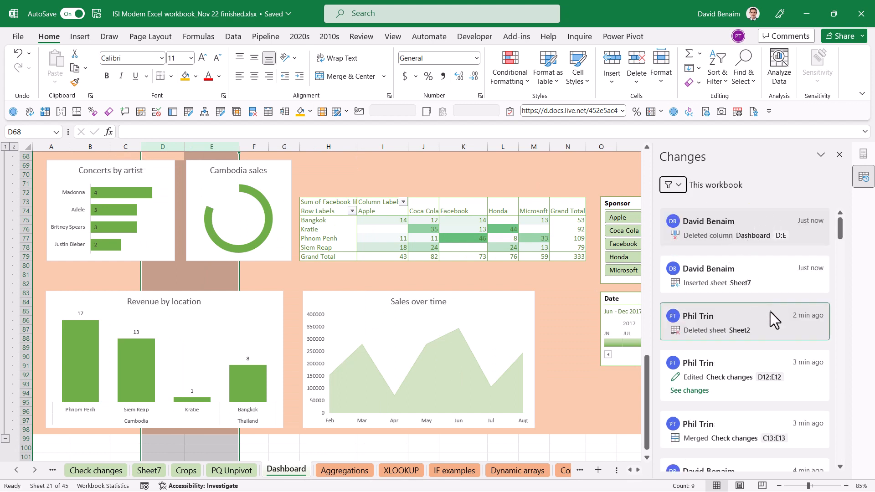
scroll(down, 3)
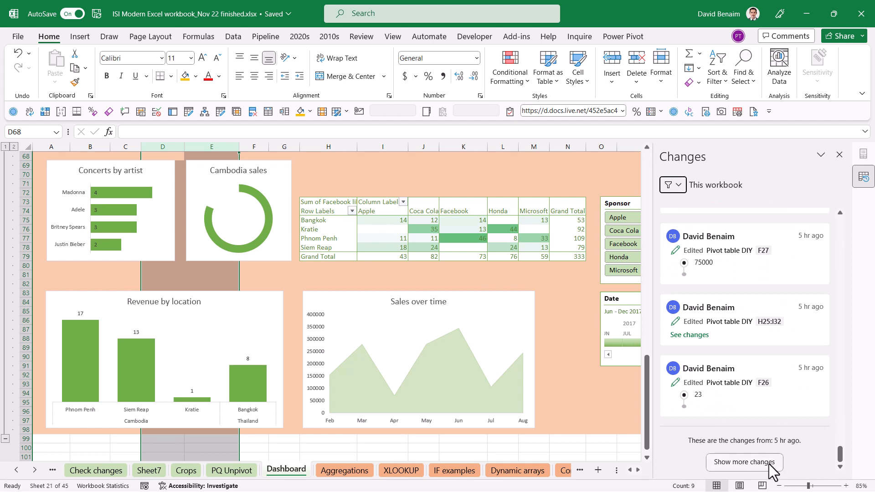
click(744, 462)
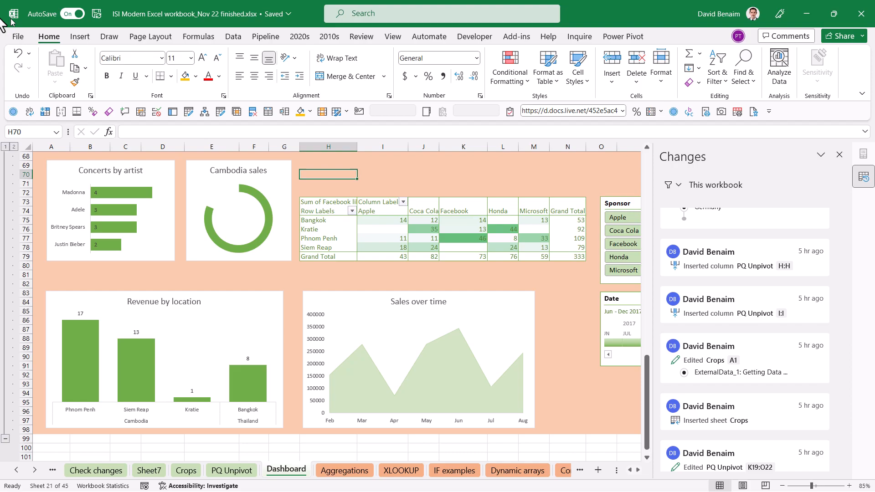
Step: Open the read-only 15/11/2022 9:33 PM version from the workbook's version history
click(18, 37)
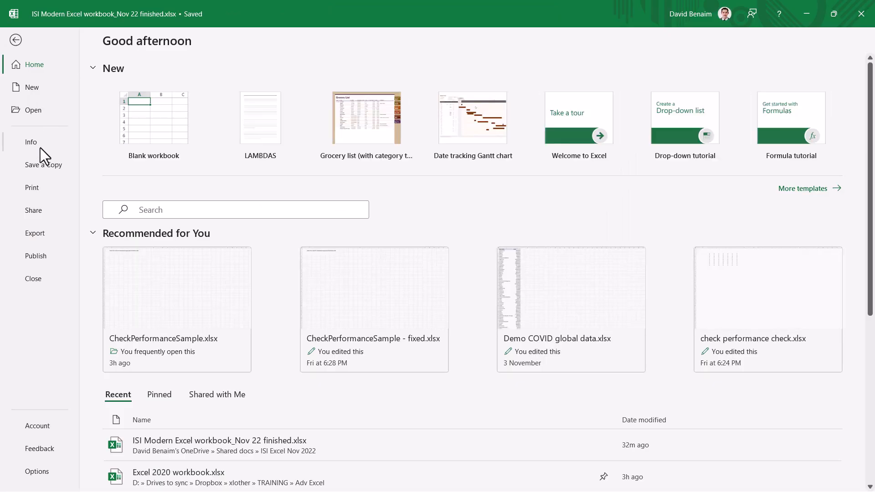
click(32, 142)
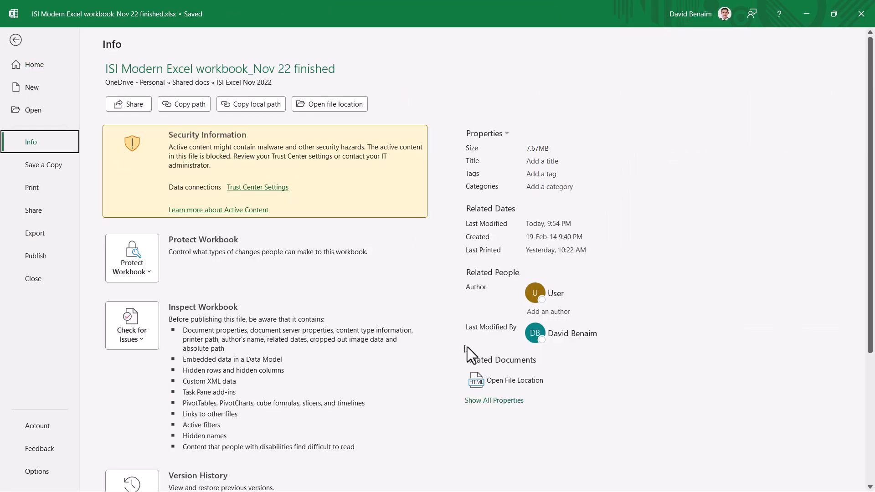
click(15, 40)
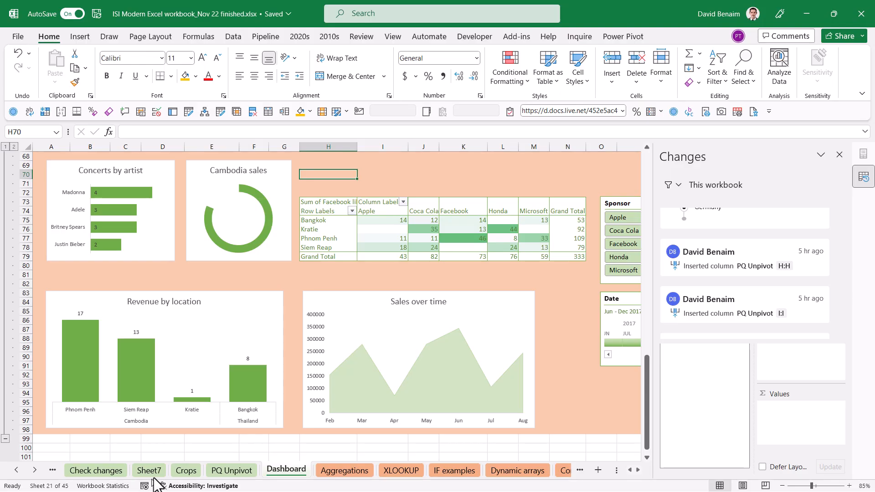
click(863, 198)
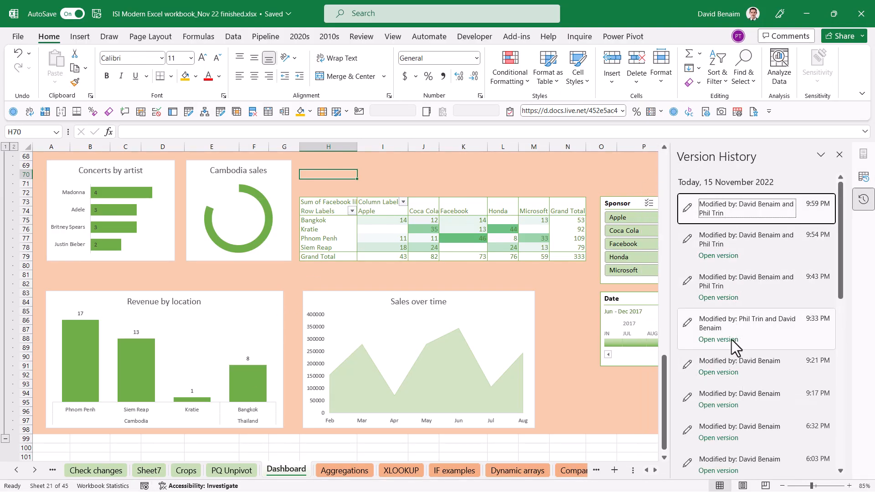
scroll(down, 3)
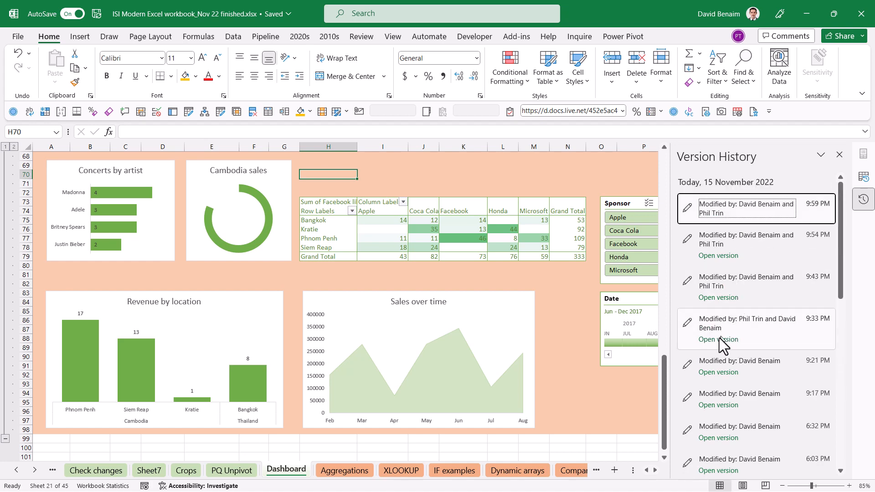
click(718, 340)
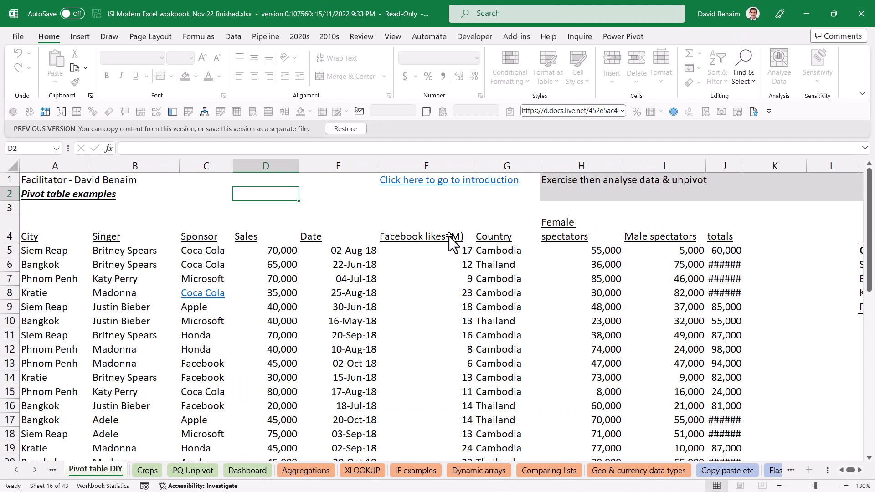
mouse_move(332, 140)
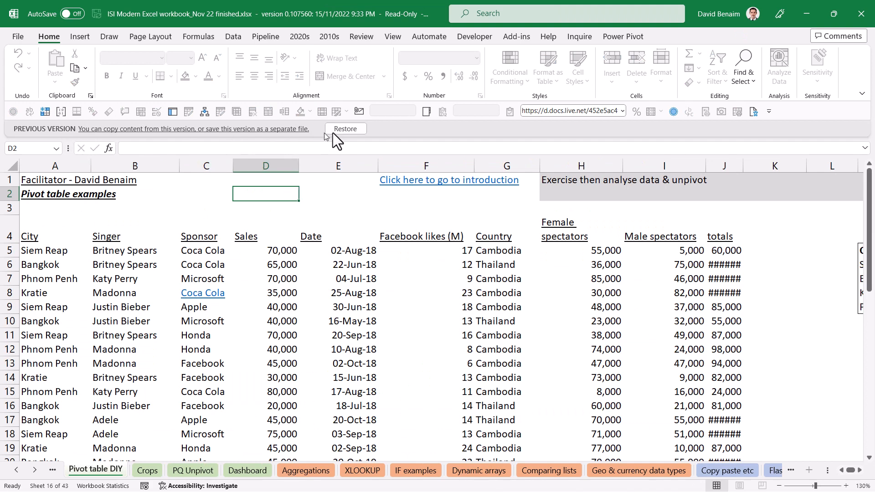
mouse_move(296, 60)
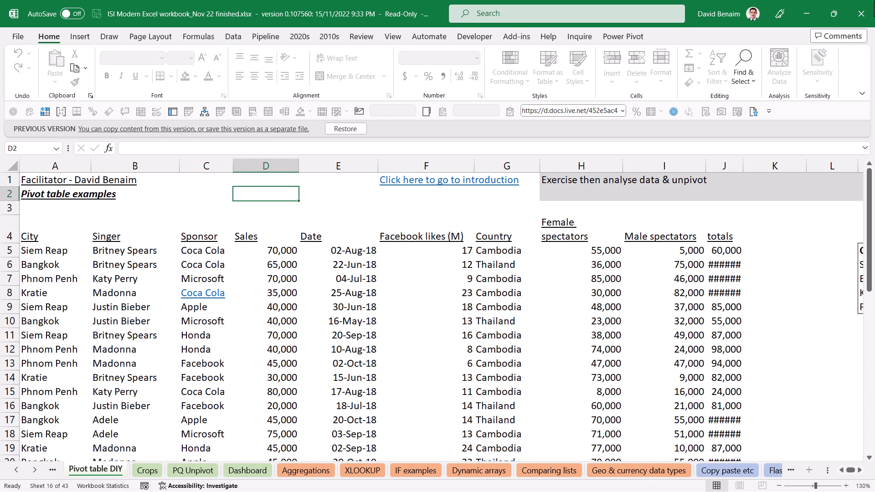
Step: Close the old version view and return to the current workbook's Dashboard
click(861, 13)
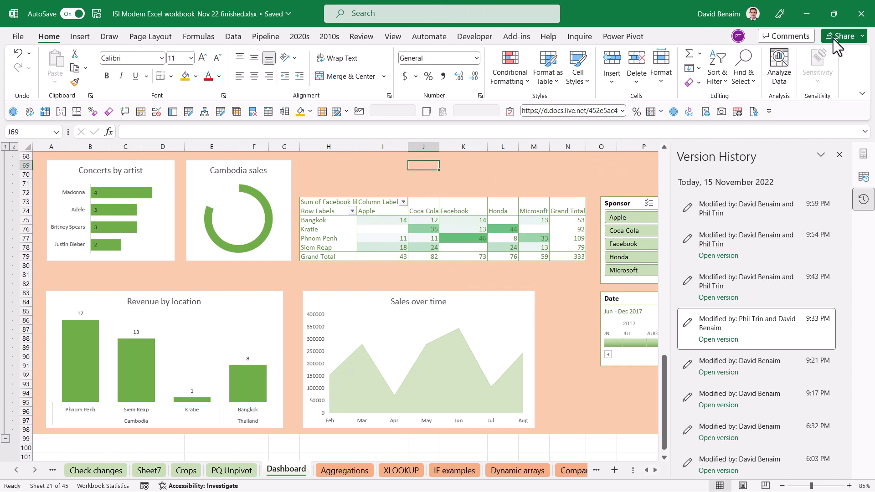
mouse_move(843, 36)
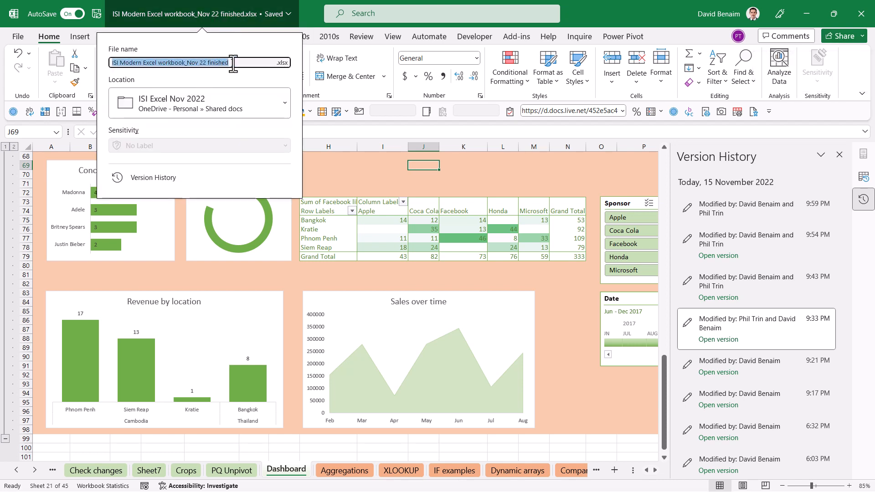
Step: Rename the workbook to 'ISI Modern Excel workbook_Nov 22 completed.xlsx'
text(complet)
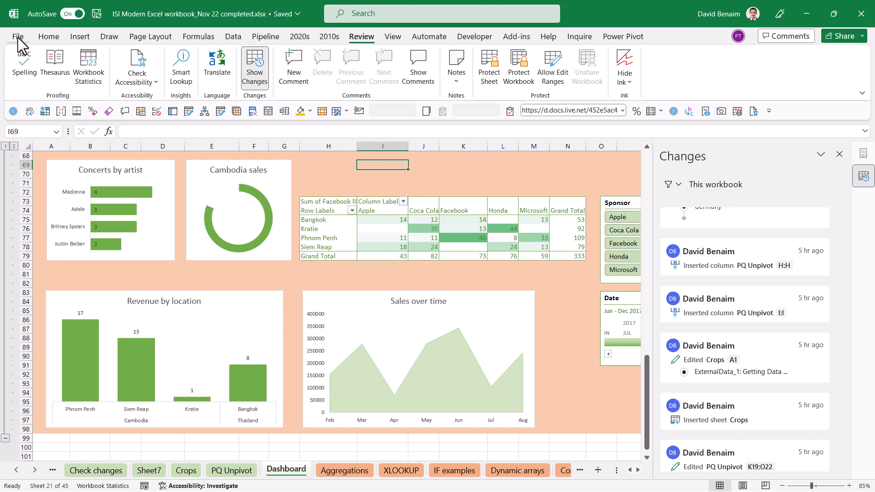
click(17, 36)
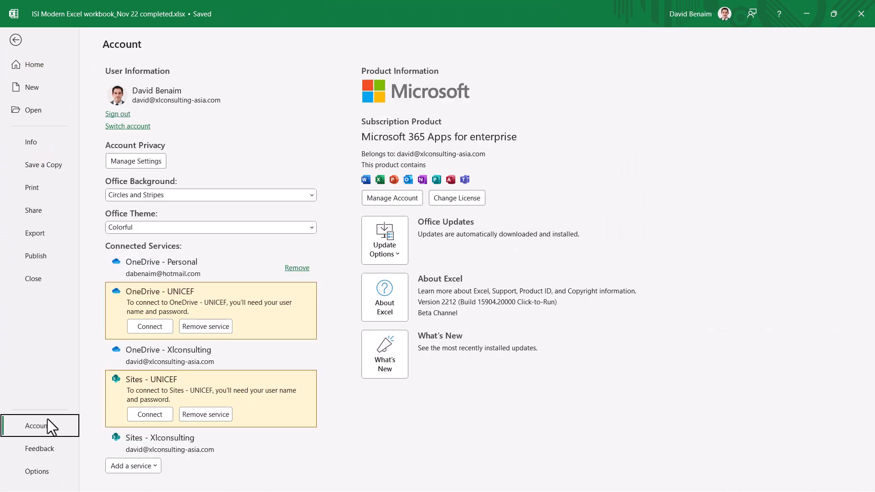
mouse_move(490, 311)
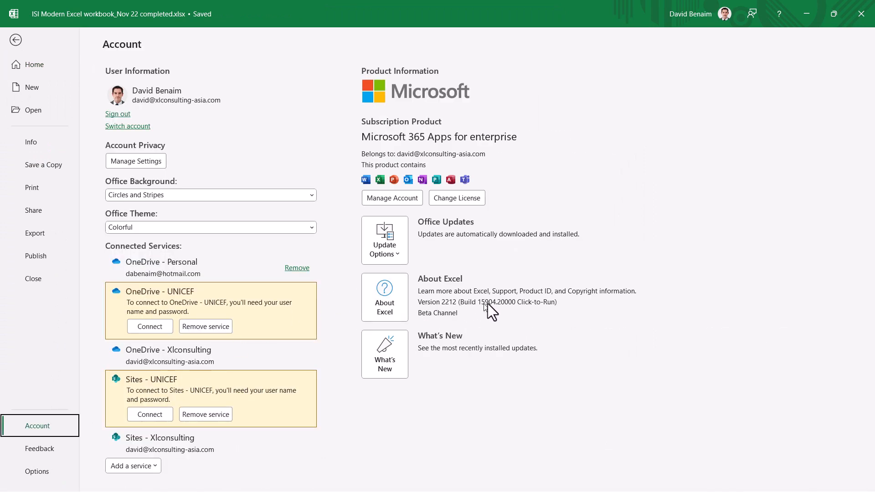
mouse_move(432, 326)
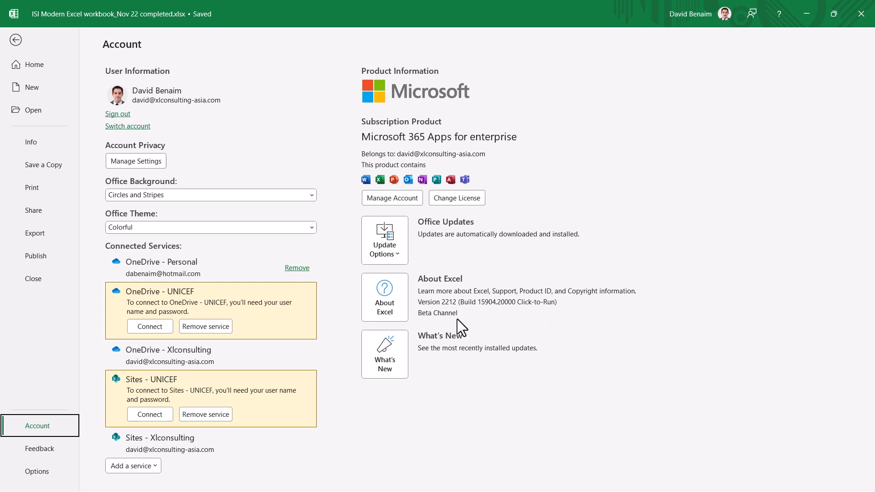
mouse_move(495, 334)
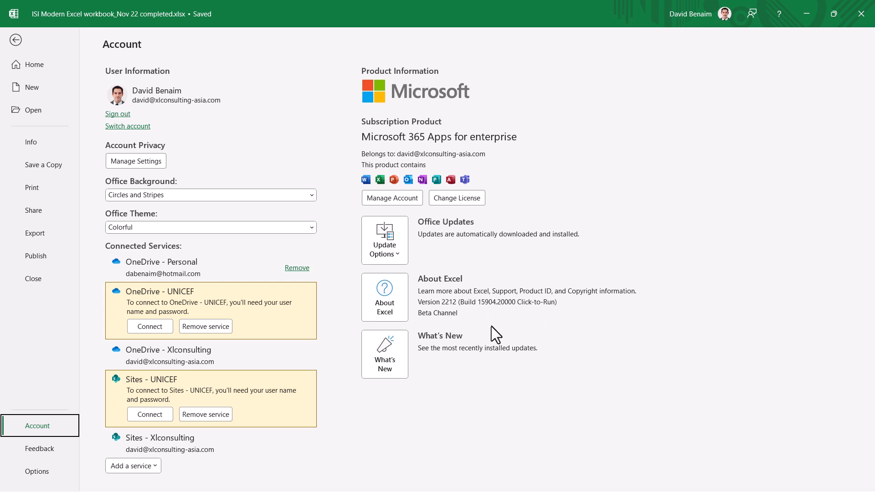
mouse_move(429, 327)
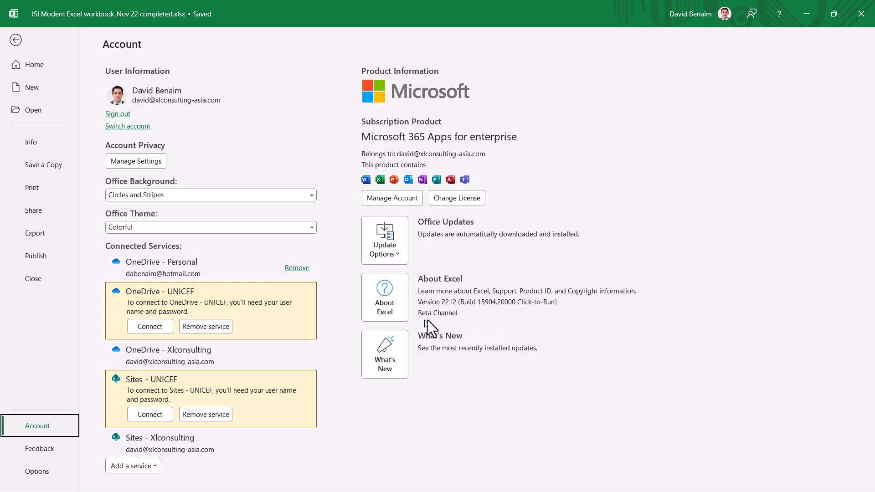
mouse_move(436, 317)
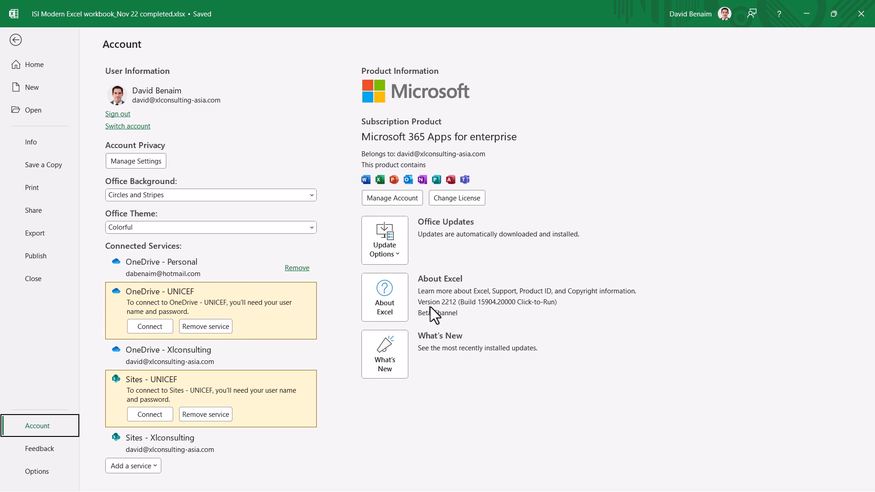
mouse_move(453, 317)
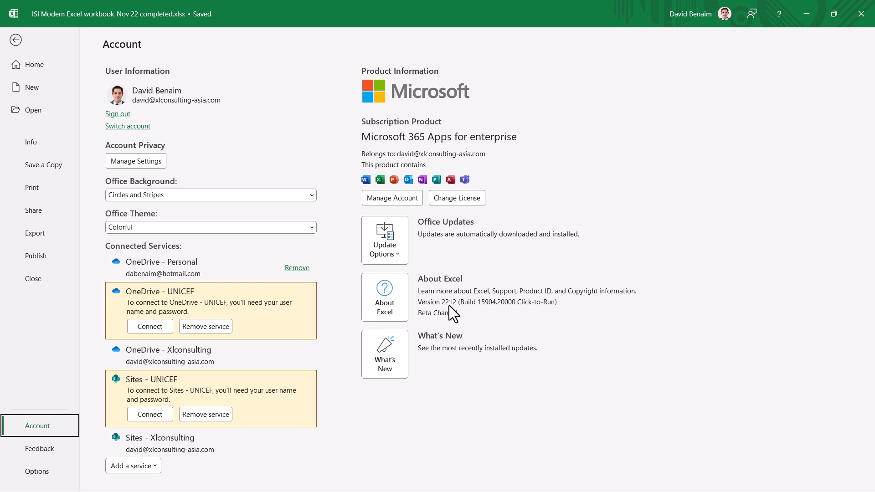
mouse_move(469, 316)
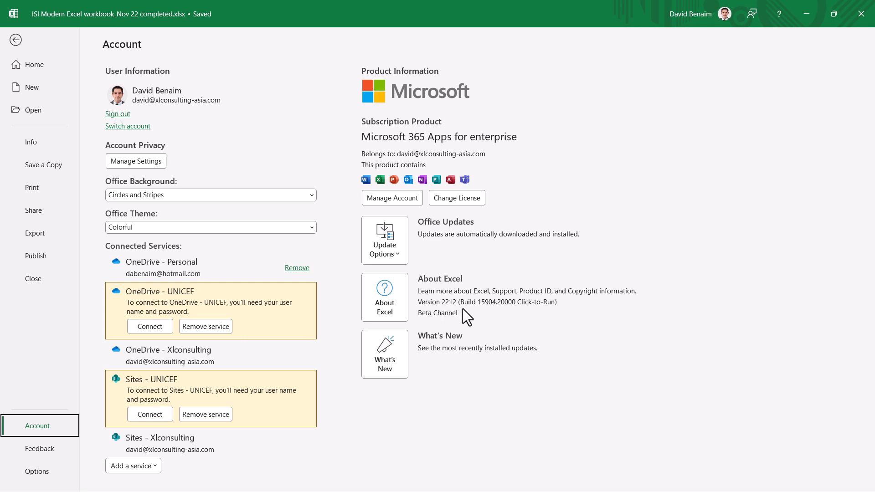
mouse_move(461, 317)
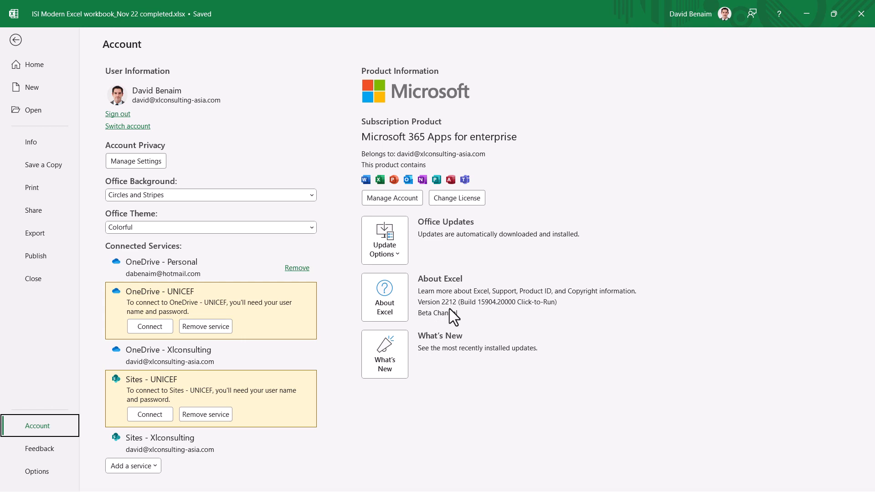
mouse_move(449, 318)
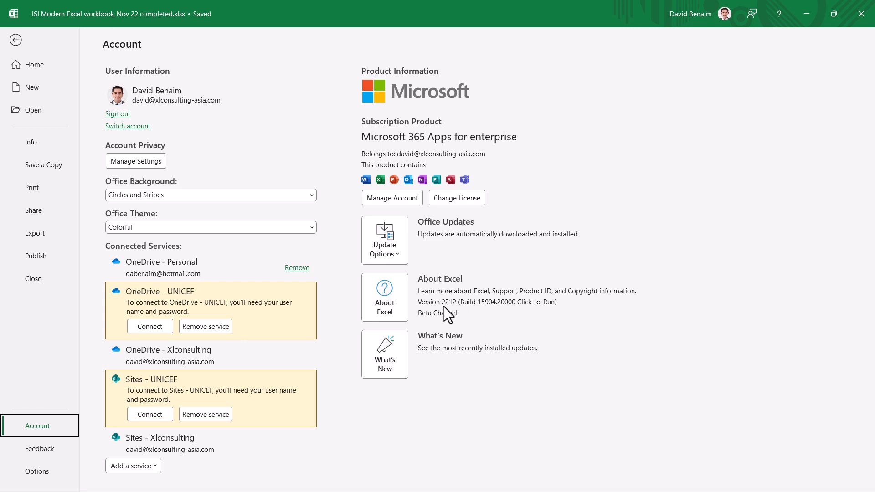
mouse_move(445, 313)
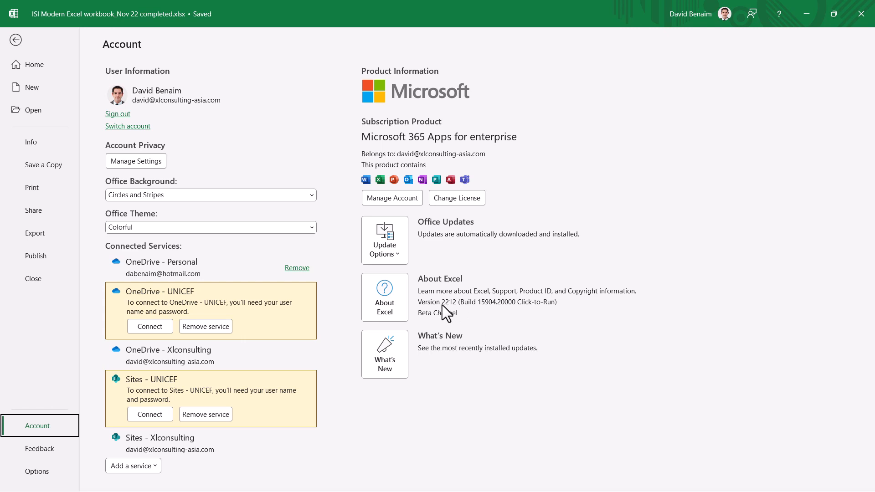
mouse_move(457, 316)
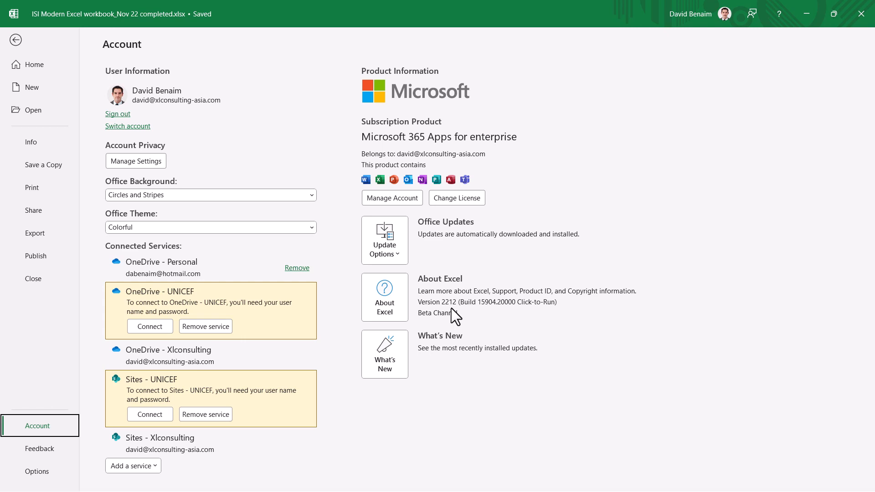
mouse_move(544, 267)
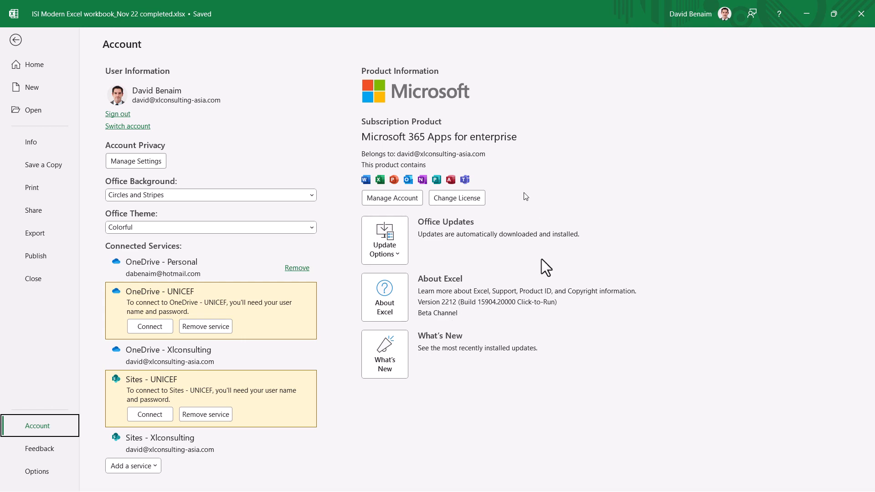
mouse_move(434, 325)
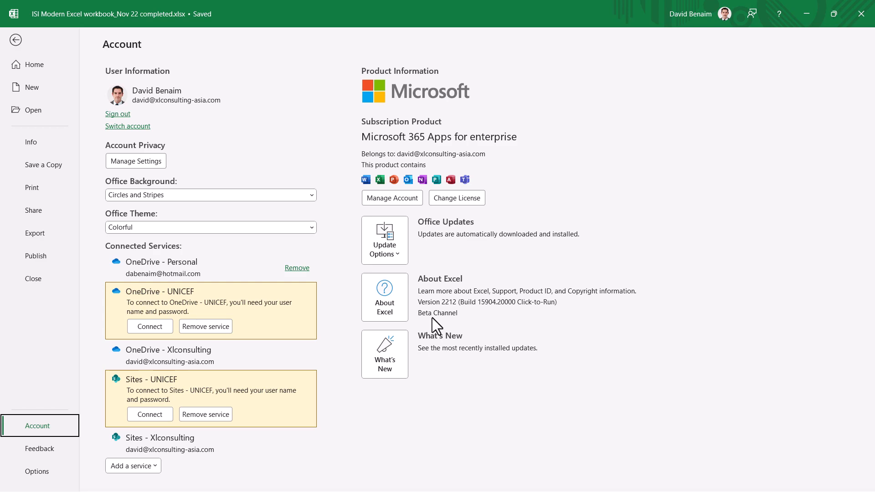
click(15, 39)
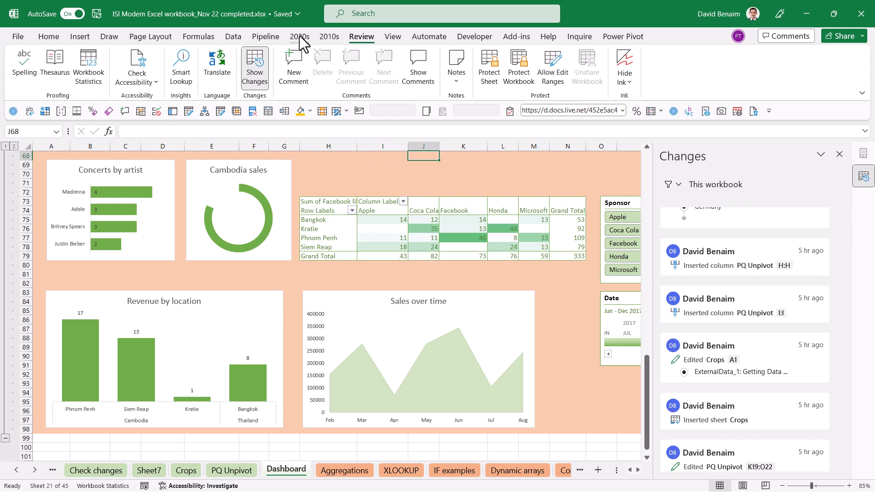
Step: Review Show Changes under Current channel, then close the Changes pane to reveal the Dashboard
click(266, 36)
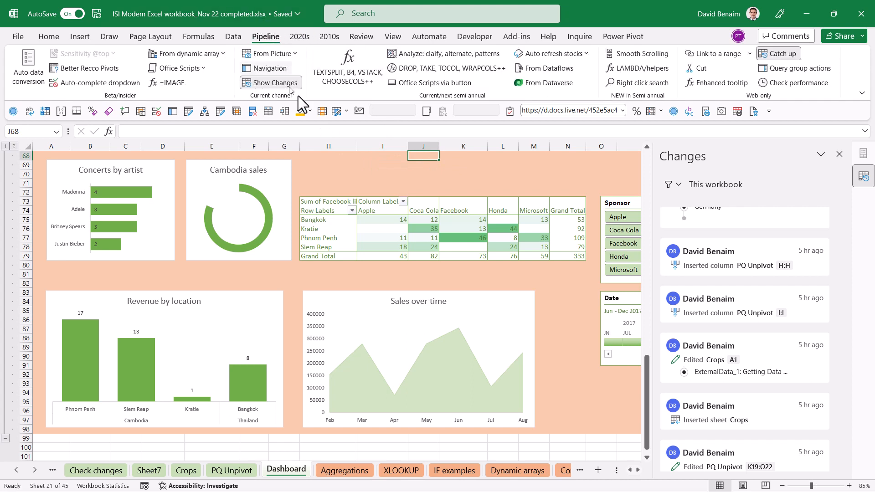
mouse_move(286, 78)
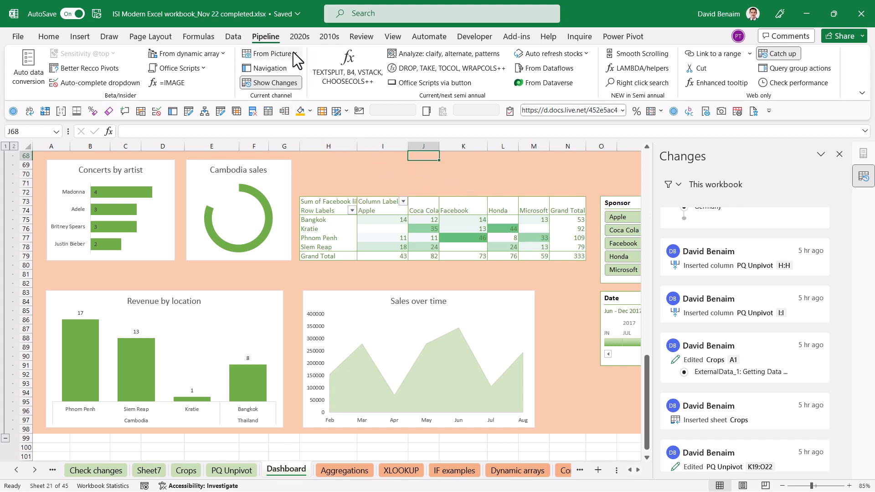
mouse_move(288, 72)
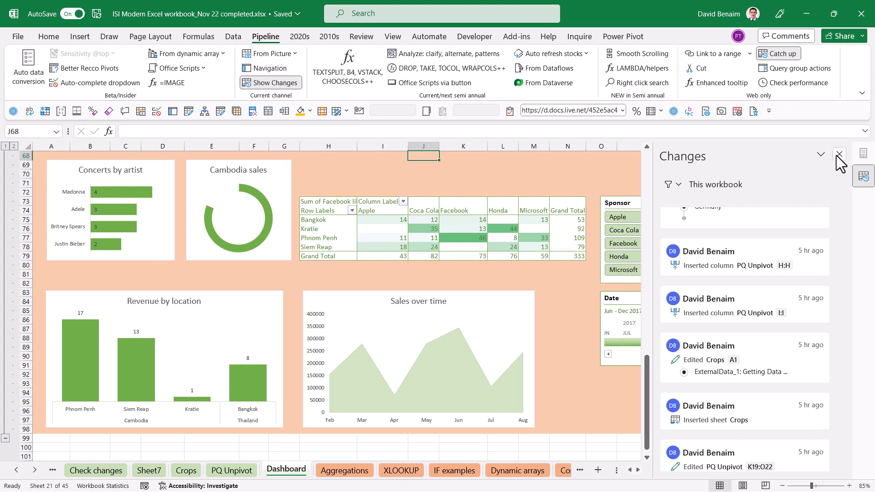
click(840, 154)
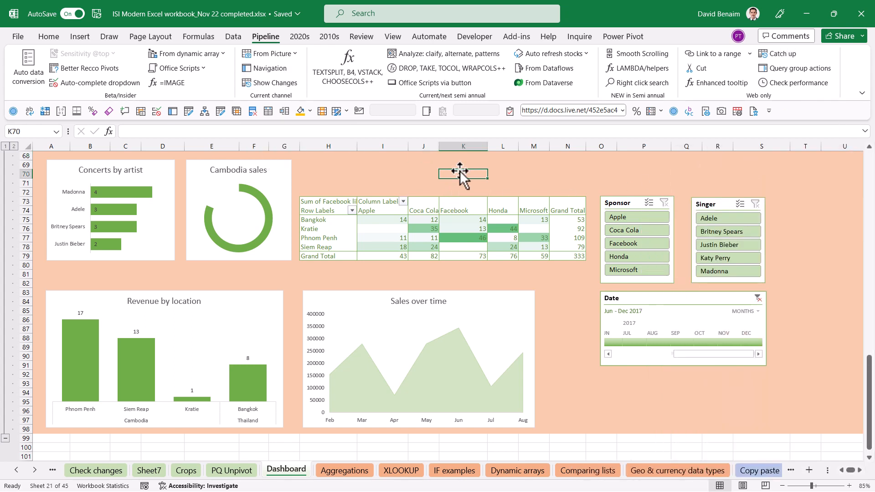